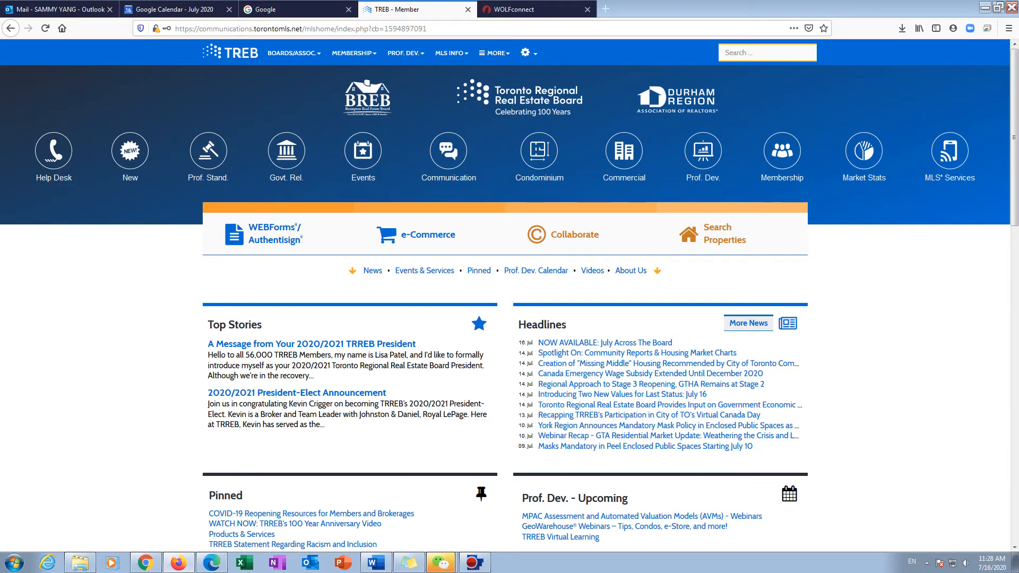
pyautogui.moveTo(12, 426)
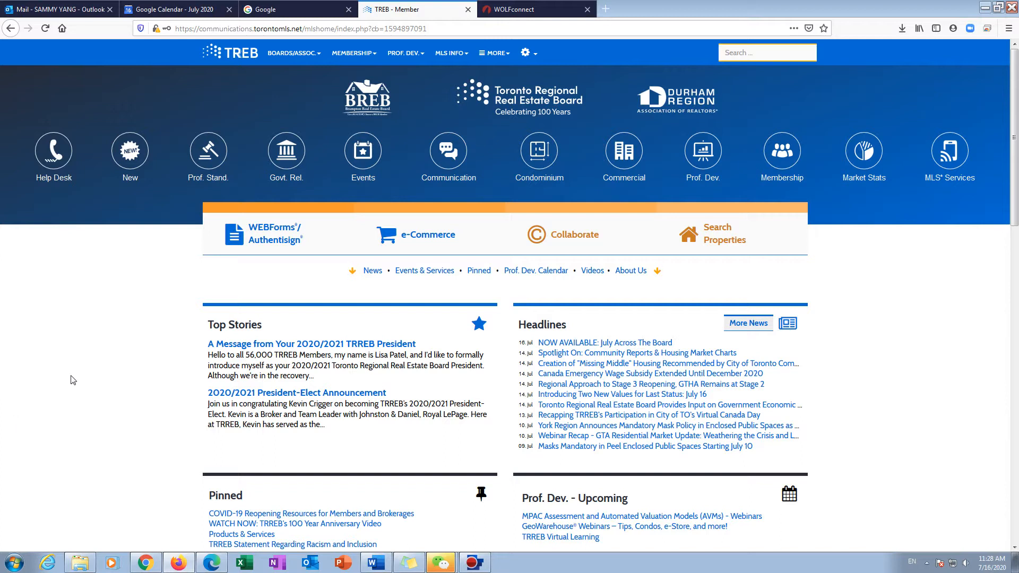
pyautogui.moveTo(337, 201)
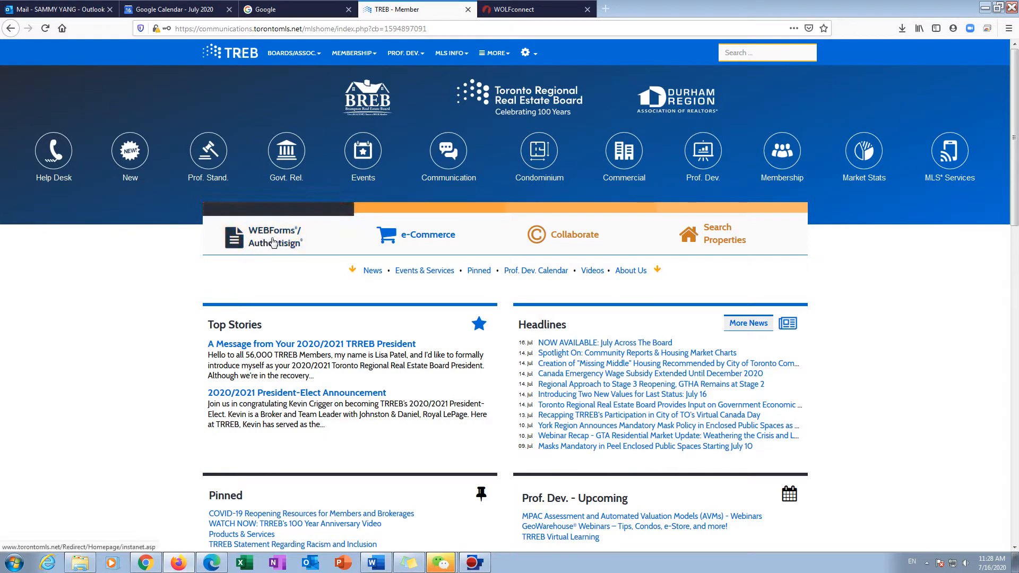
# Go into WEBForms/Authentisign, open the 8 Training Dr transaction and show its seven forms.
pyautogui.click(263, 236)
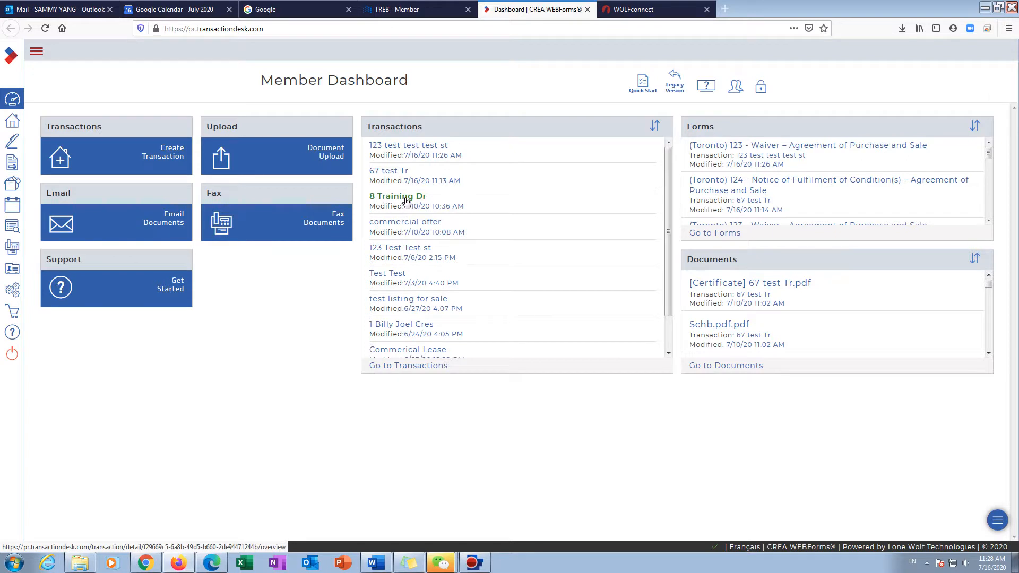
pyautogui.click(397, 196)
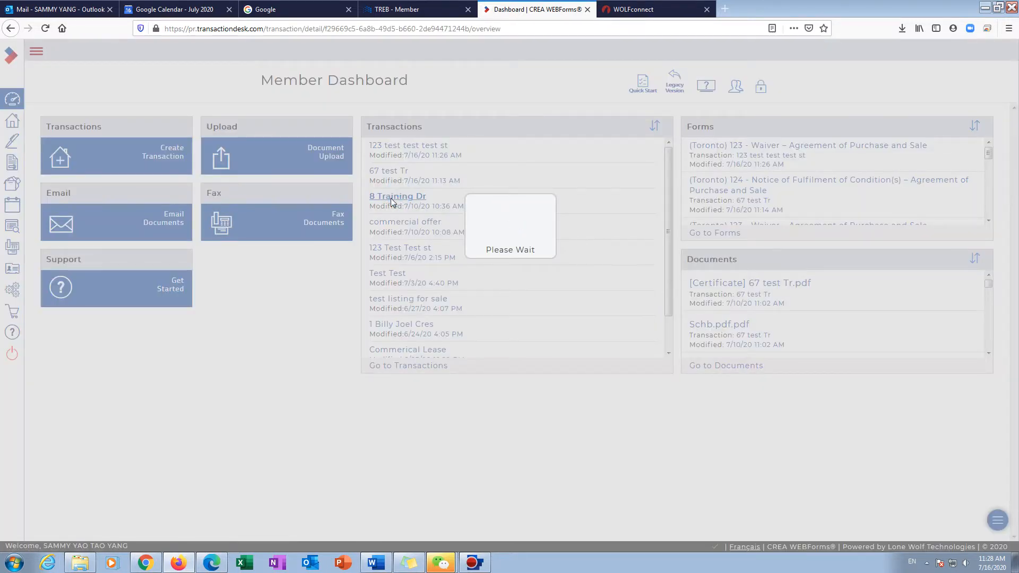
pyautogui.click(397, 195)
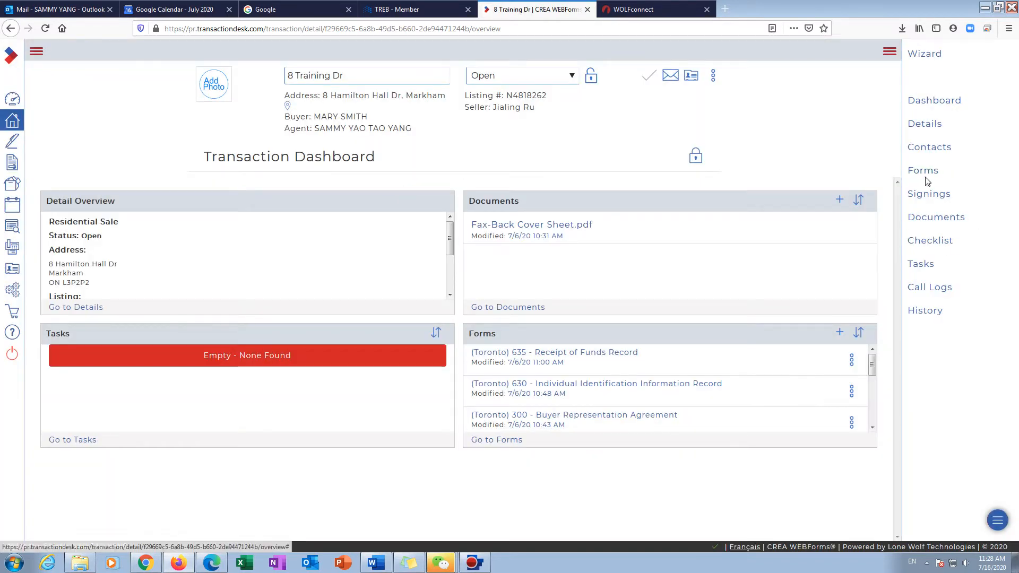
pyautogui.click(923, 170)
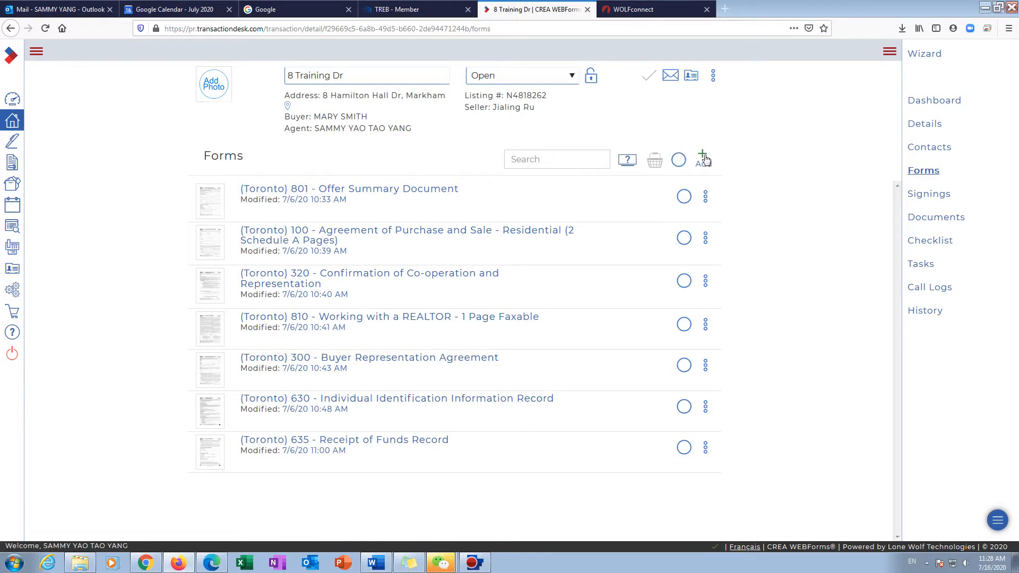
# Add the (Toronto) 123 Waiver – Agreement of Purchase and Sale by searching '123'.
pyautogui.click(702, 159)
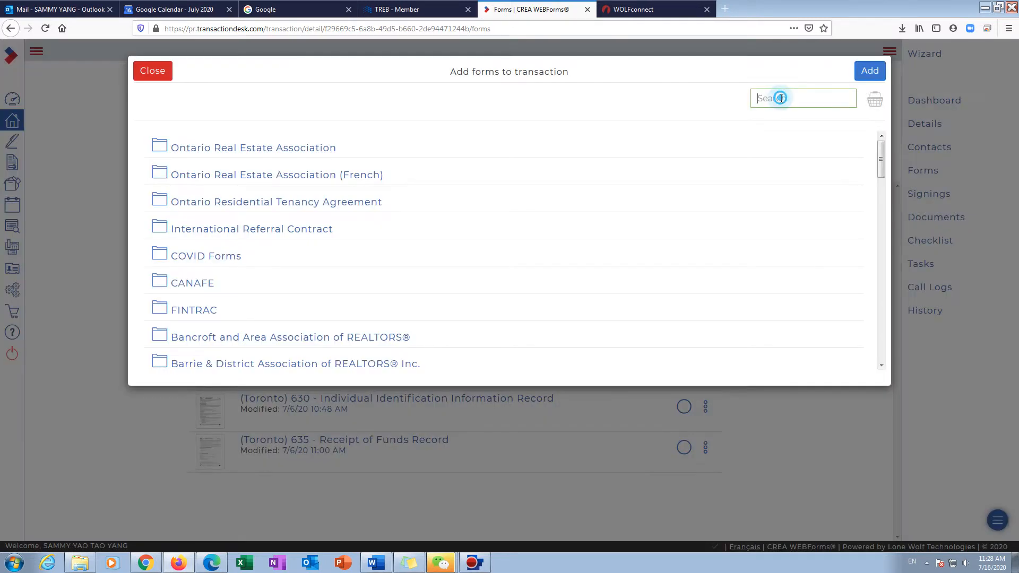
pyautogui.write('123')
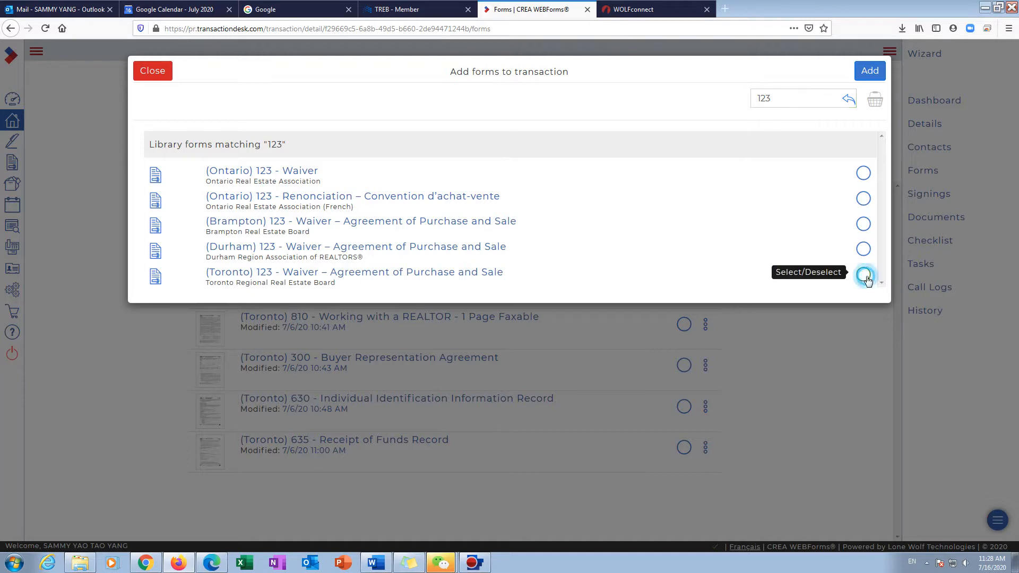
pyautogui.click(864, 274)
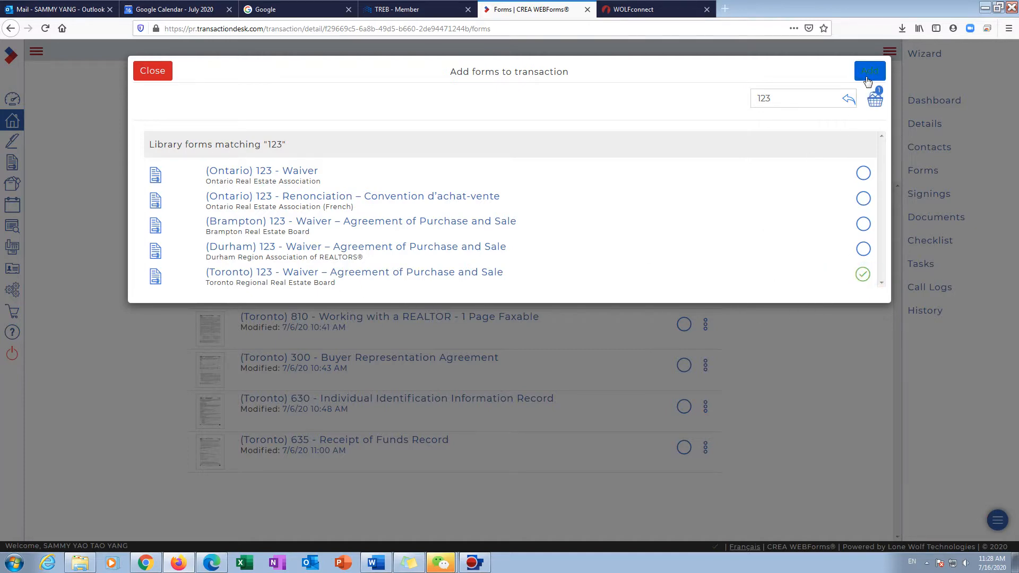
pyautogui.click(869, 71)
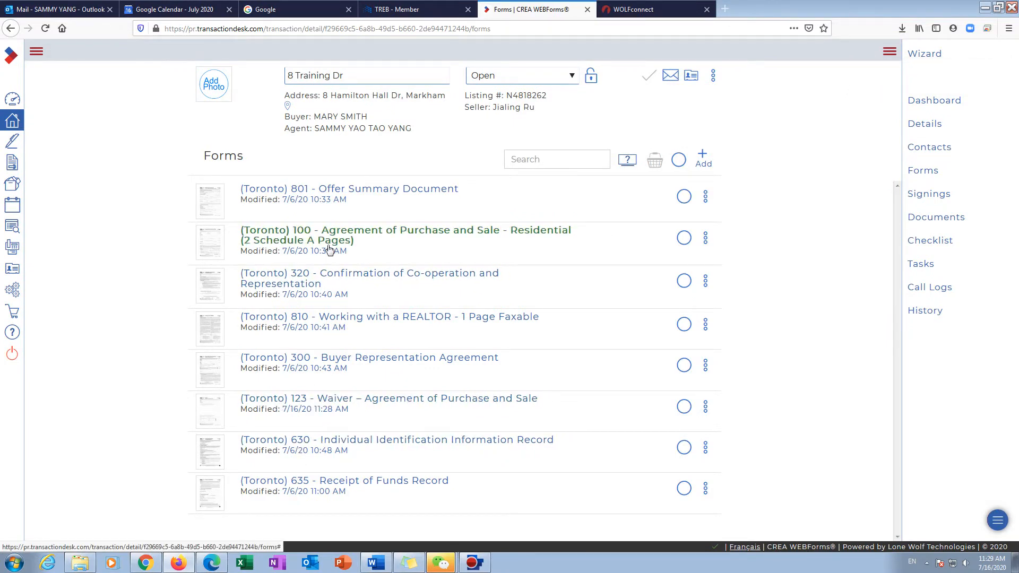
# In Form 100, reach Schedule A and bring up copy options on the financing and inspection conditions.
pyautogui.click(405, 235)
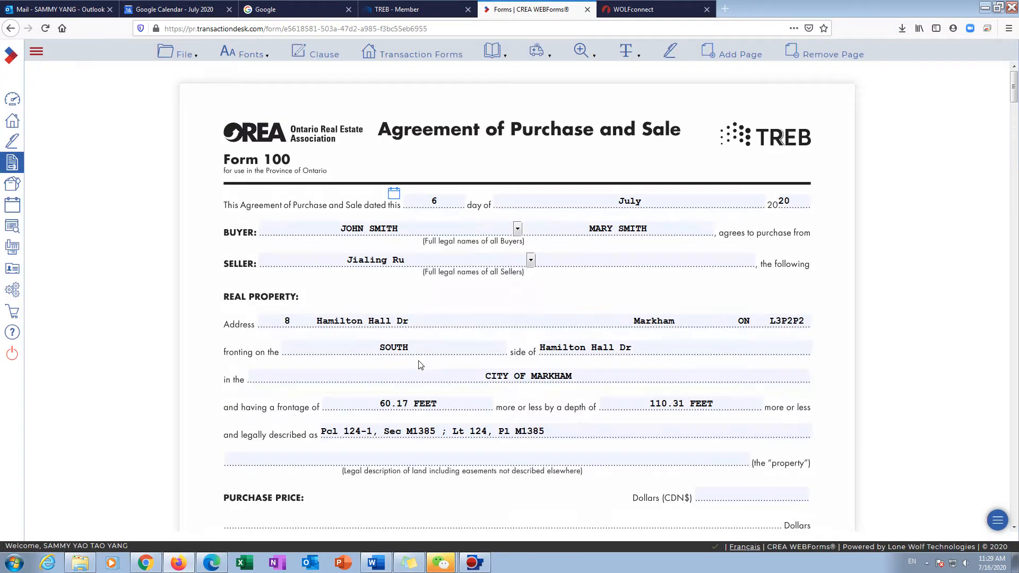
pyautogui.scroll(-3)
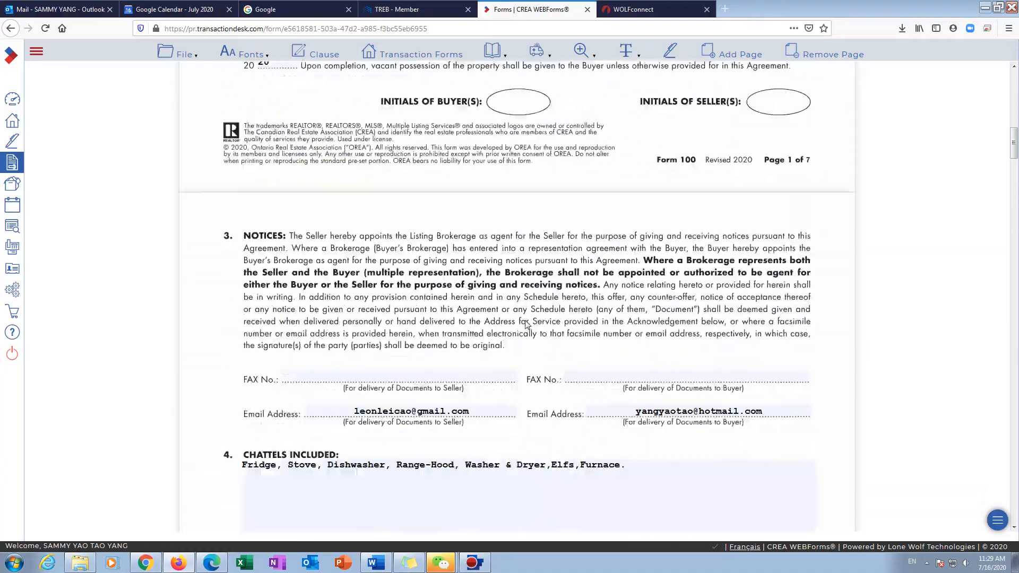
pyautogui.scroll(-3)
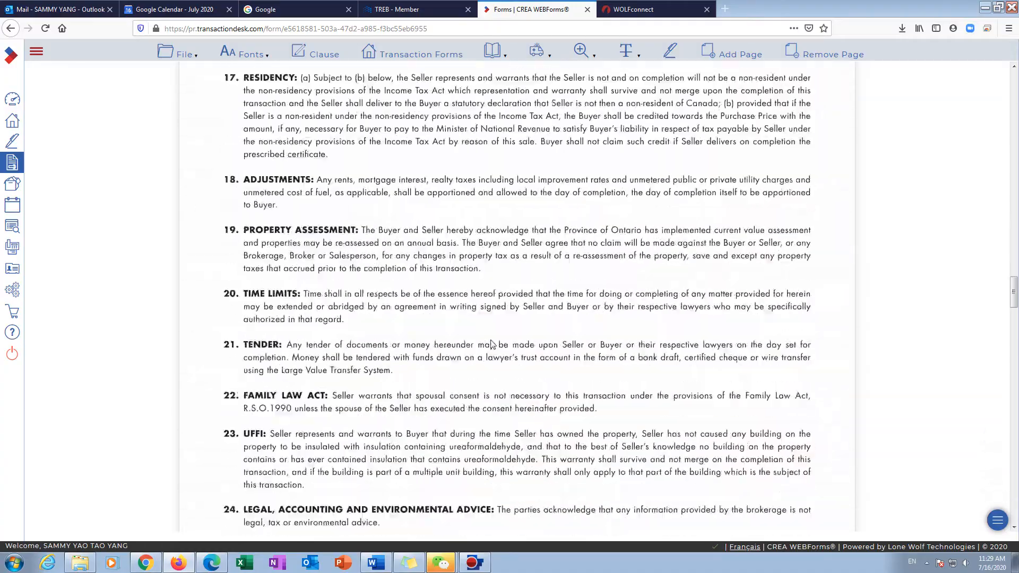
pyautogui.scroll(-3)
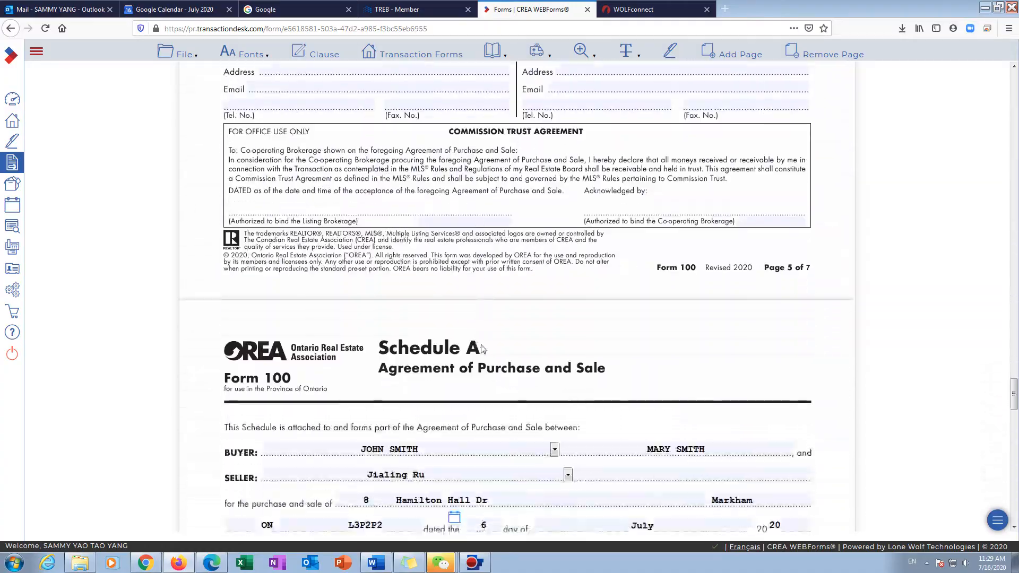
pyautogui.scroll(-3)
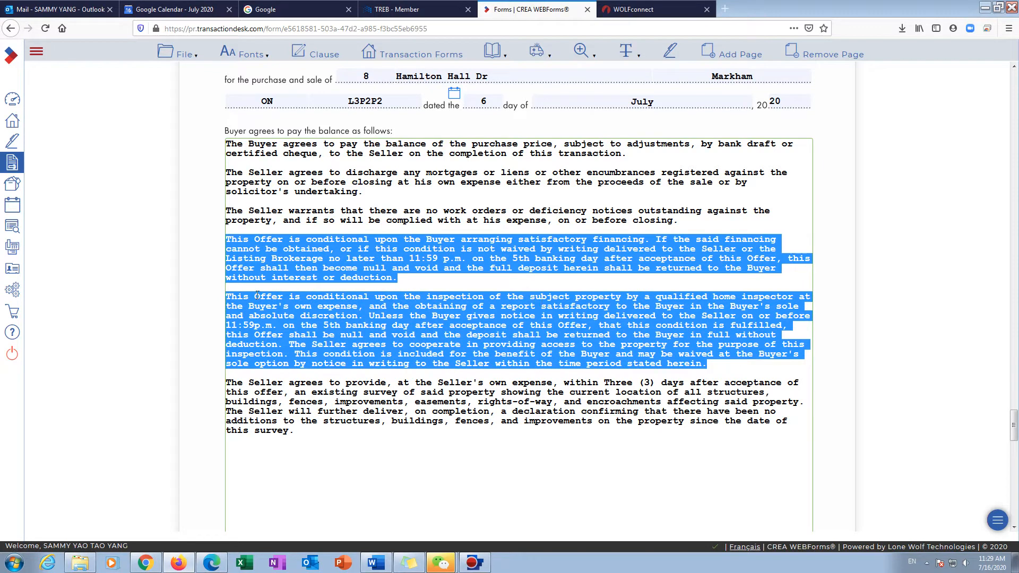
pyautogui.rightClick(293, 296)
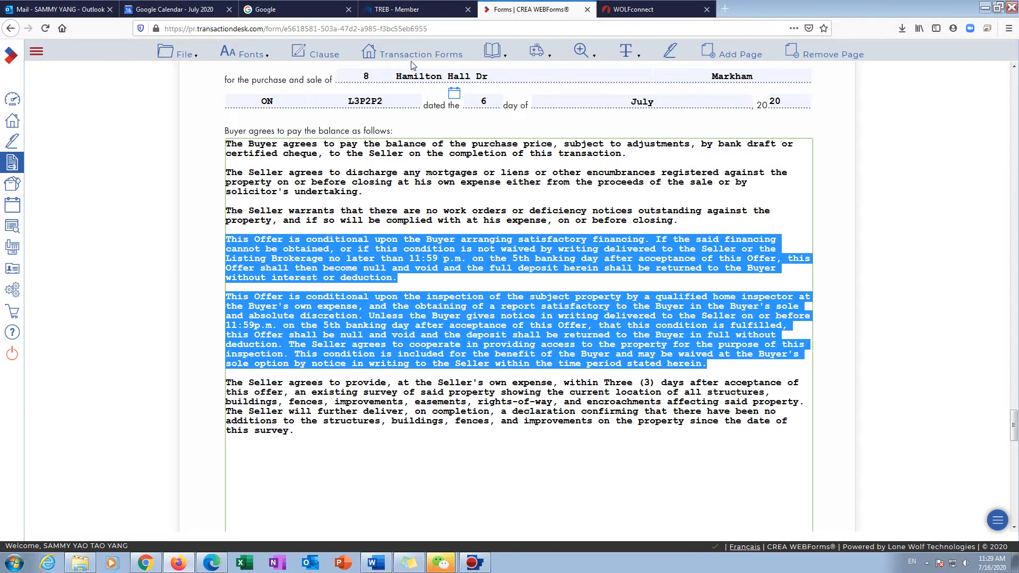
# Switch to the Form 123 Waiver and enter Toronto in the WAIVED at field.
pyautogui.click(421, 54)
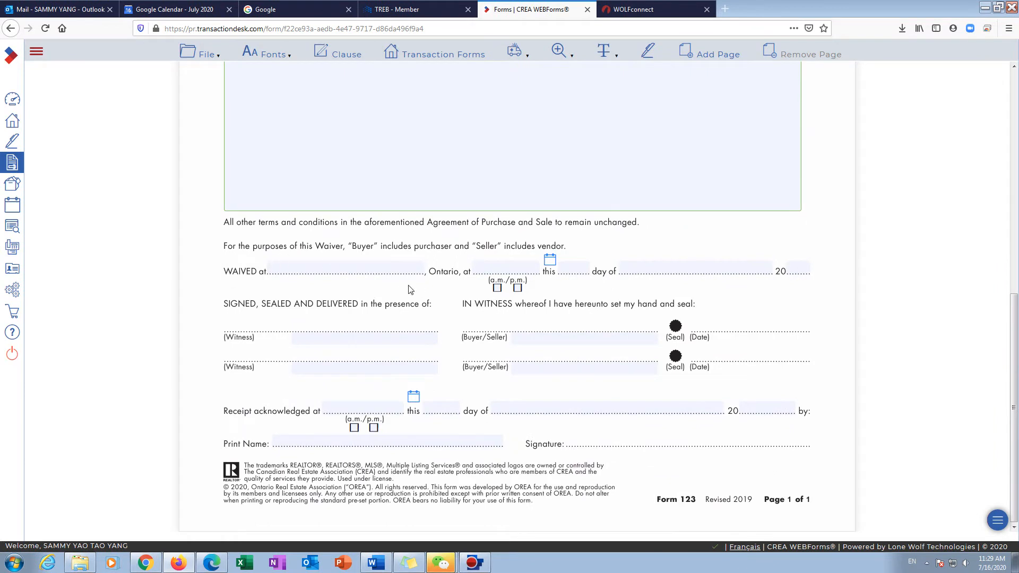
pyautogui.click(345, 271)
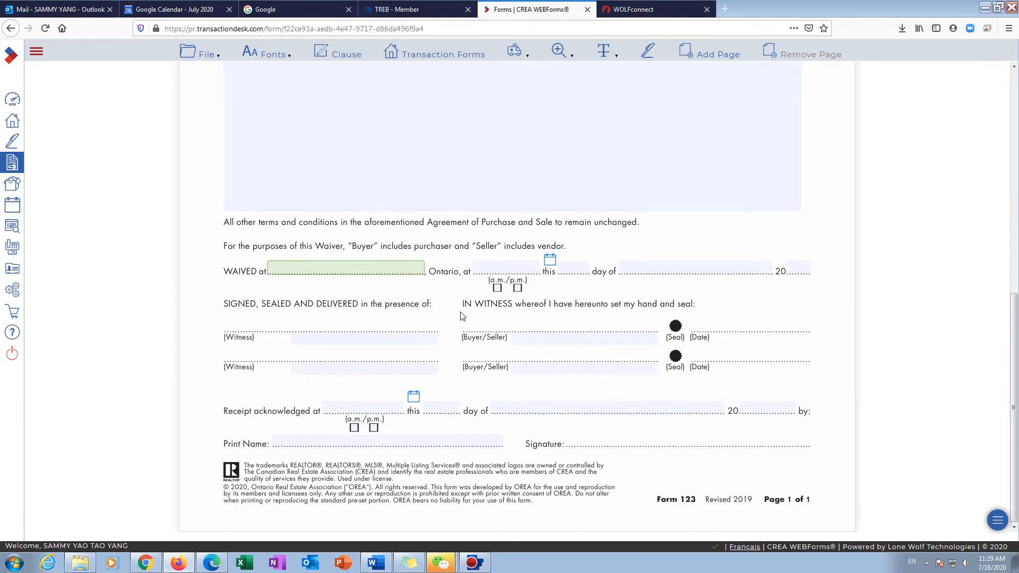
pyautogui.click(344, 271)
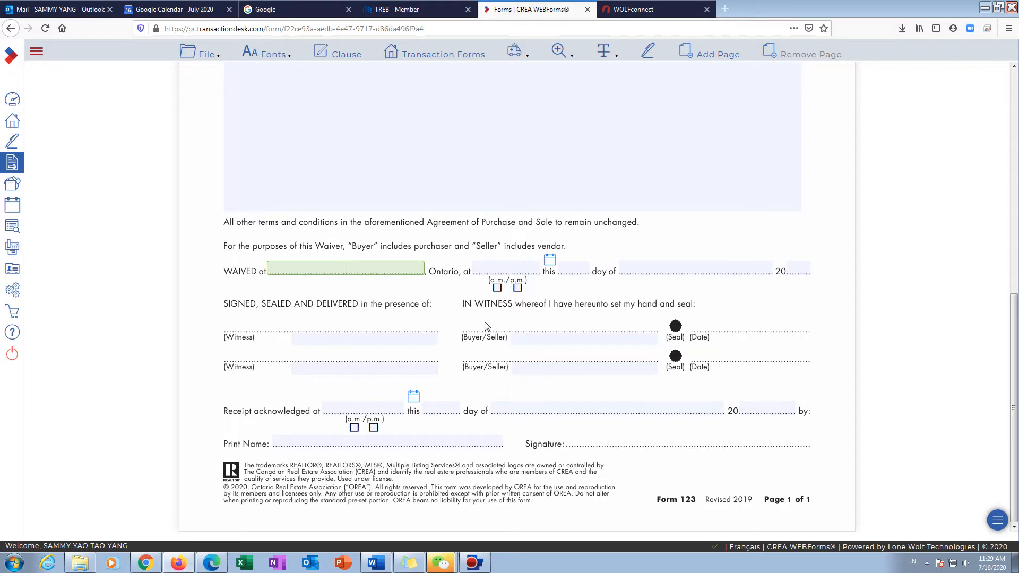
pyautogui.write('Toronto')
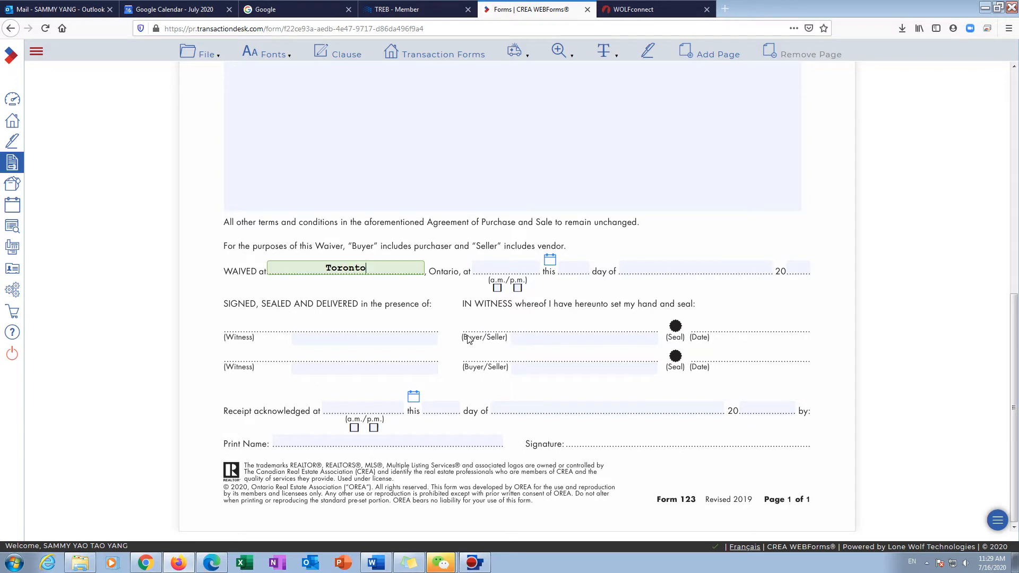
pyautogui.moveTo(361, 291)
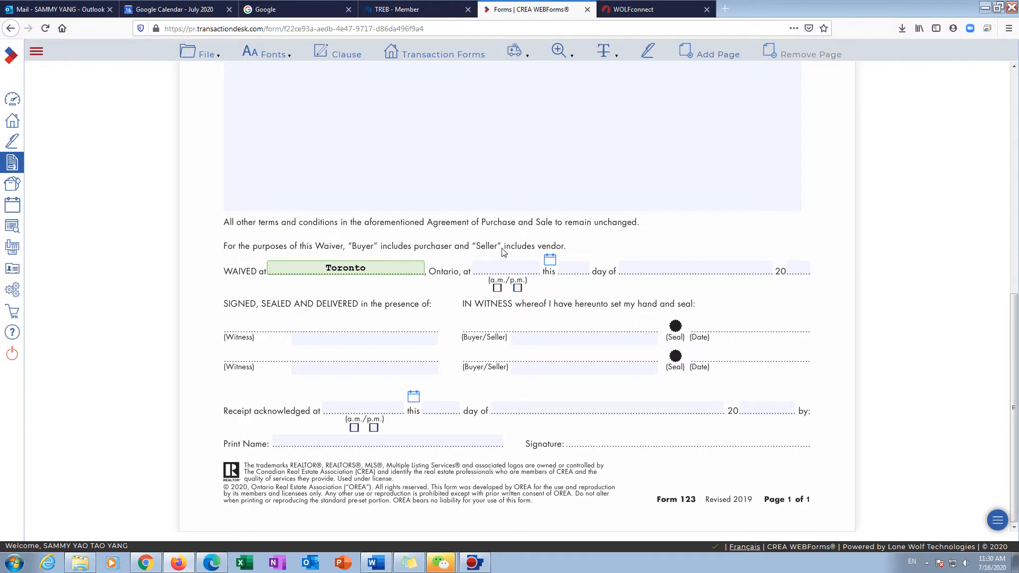
pyautogui.moveTo(511, 353)
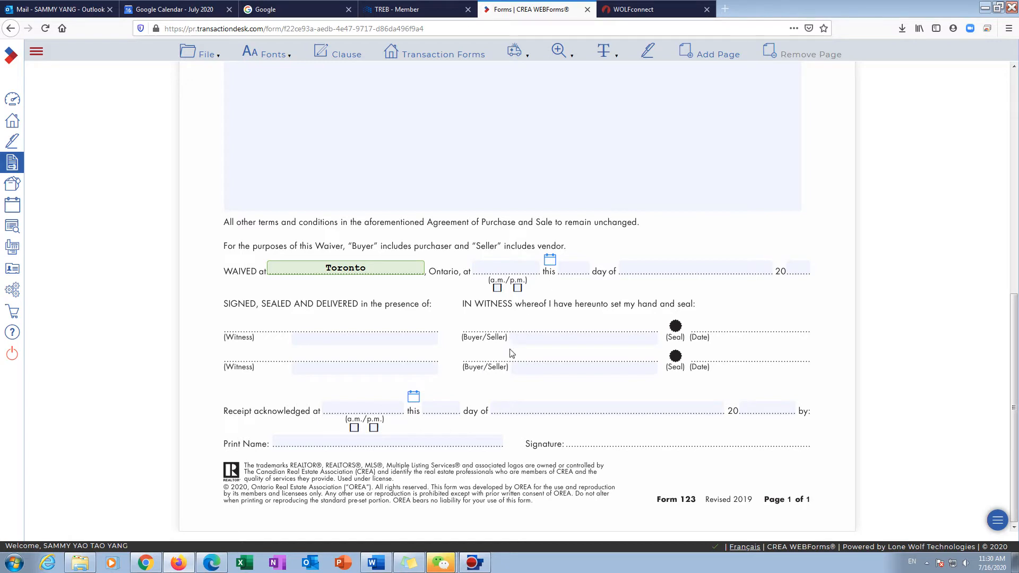
pyautogui.moveTo(226, 413)
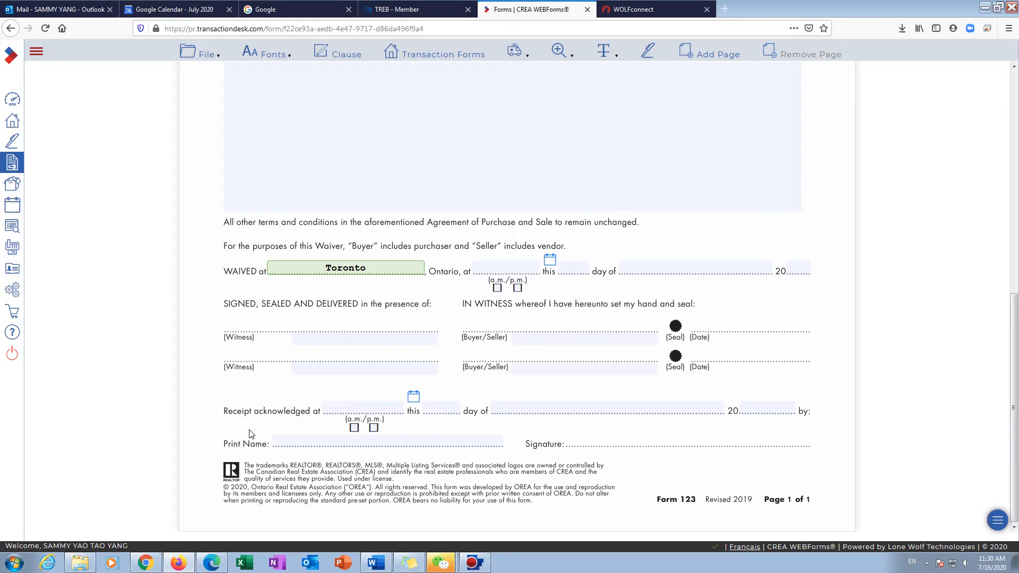
pyautogui.moveTo(305, 435)
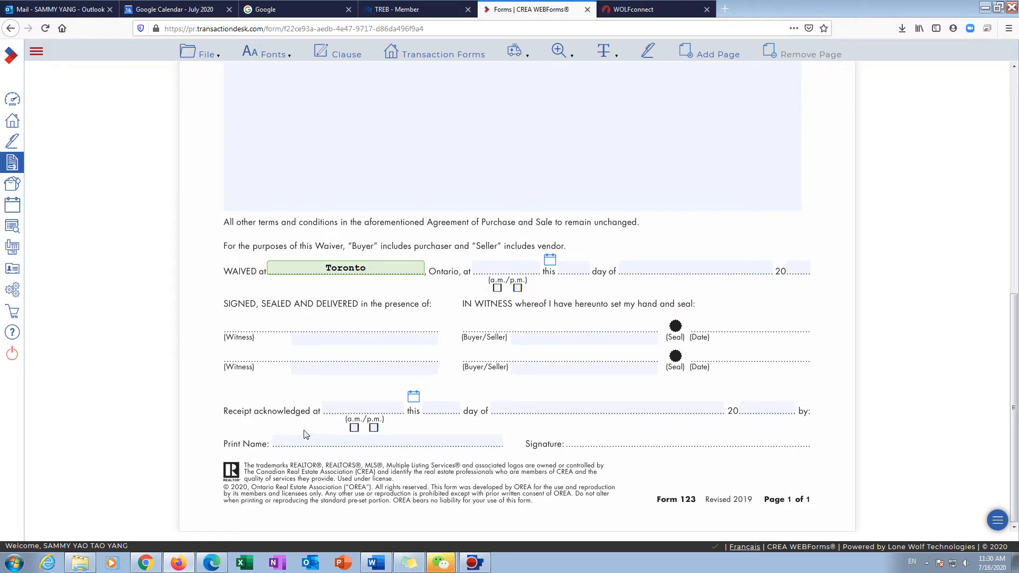
pyautogui.moveTo(324, 421)
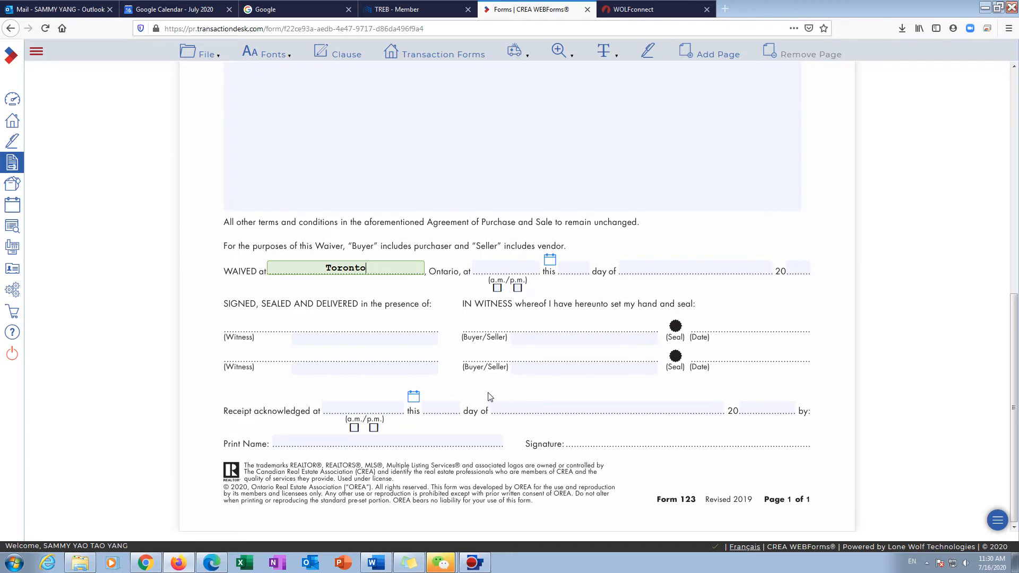
pyautogui.moveTo(513, 428)
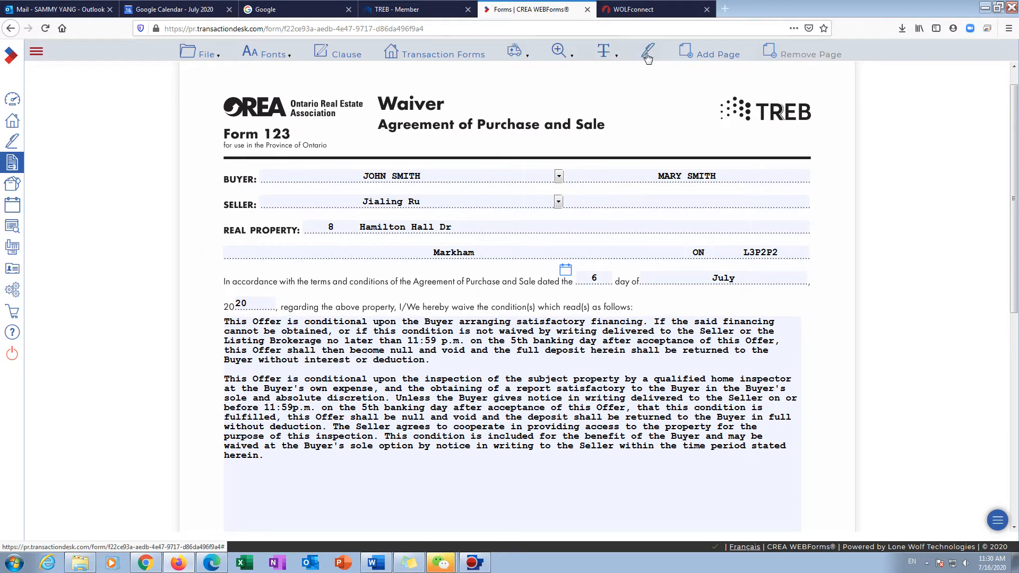
# Send the waiver to Authentisign and tick John and Mary Smith as signers under Step 2: Participants.
pyautogui.click(647, 53)
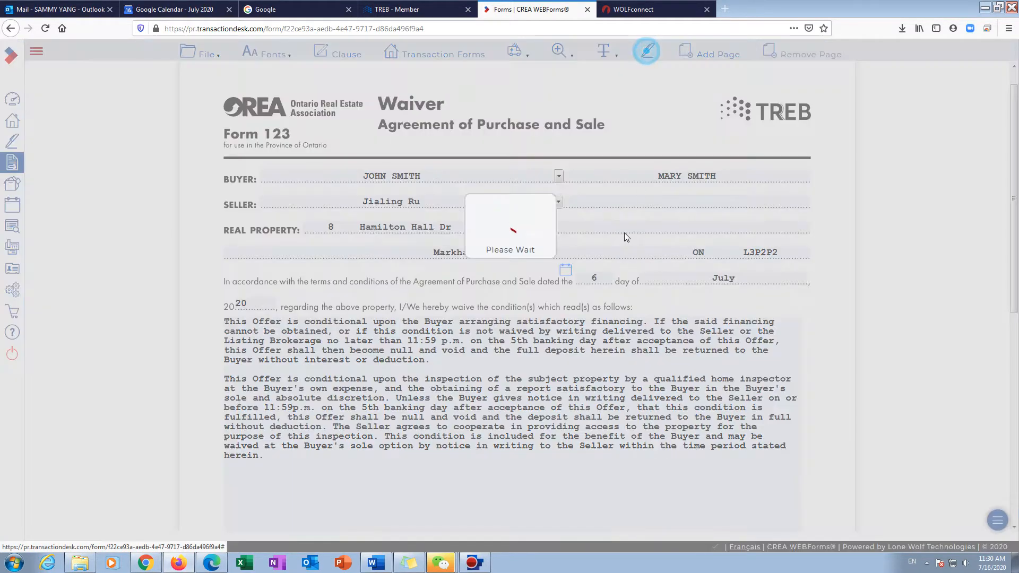
pyautogui.click(647, 51)
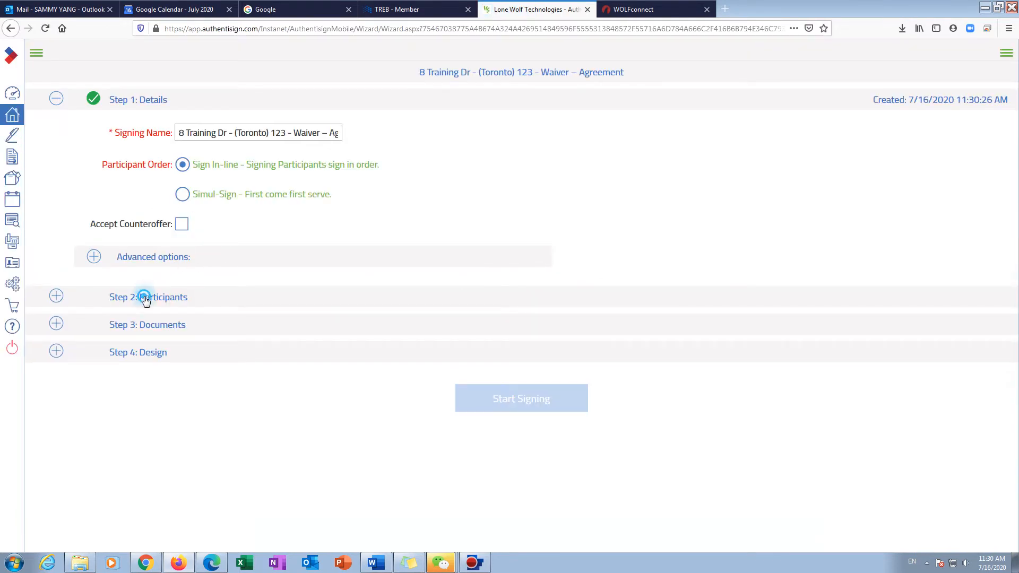
pyautogui.click(147, 297)
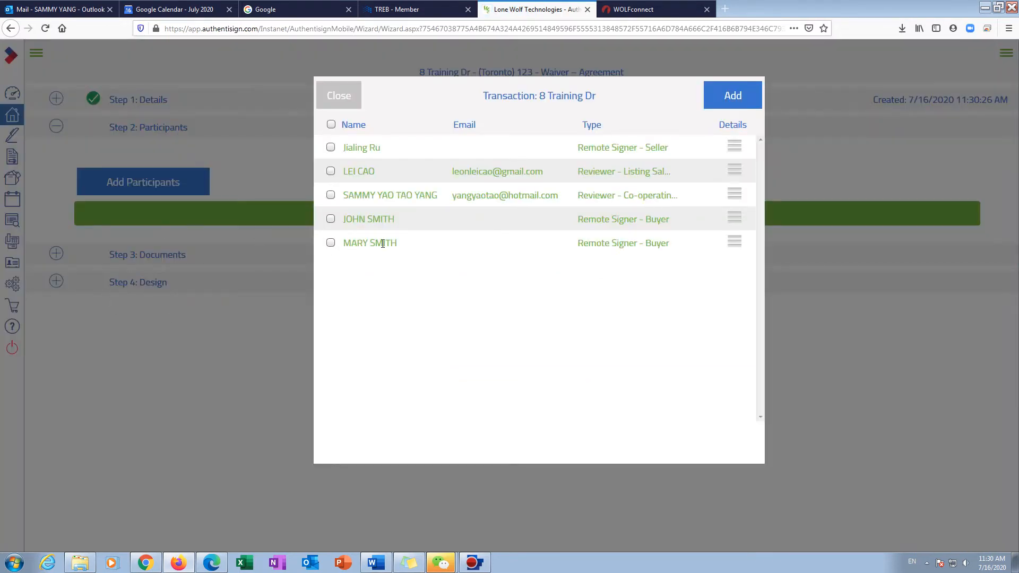
pyautogui.click(331, 218)
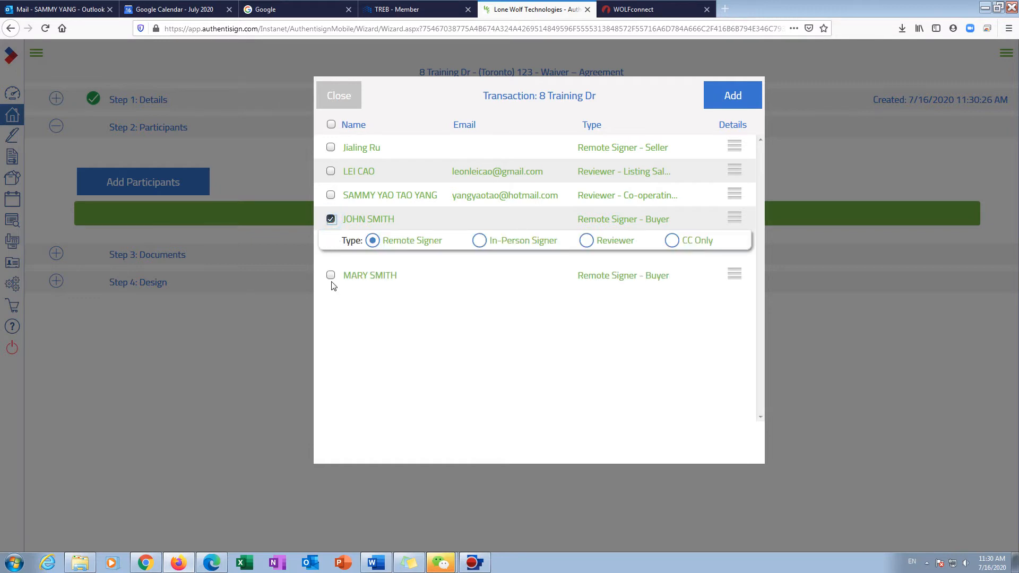
pyautogui.click(332, 275)
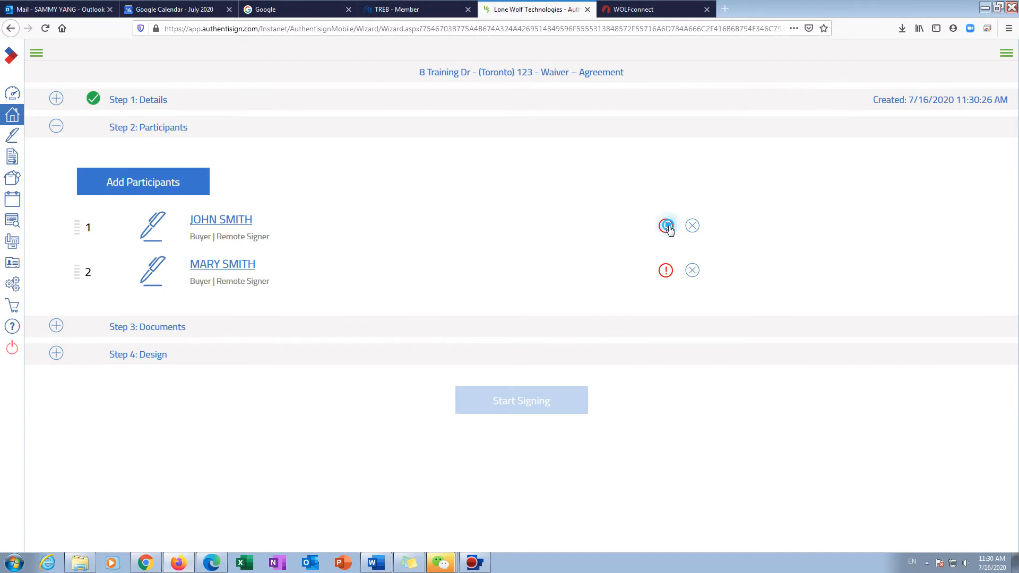
pyautogui.click(665, 225)
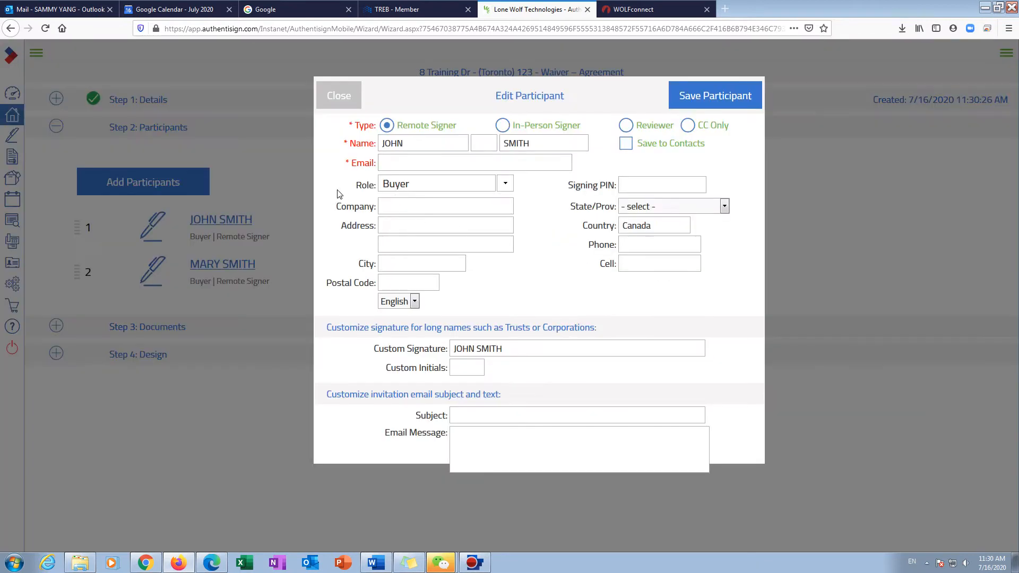
pyautogui.click(475, 163)
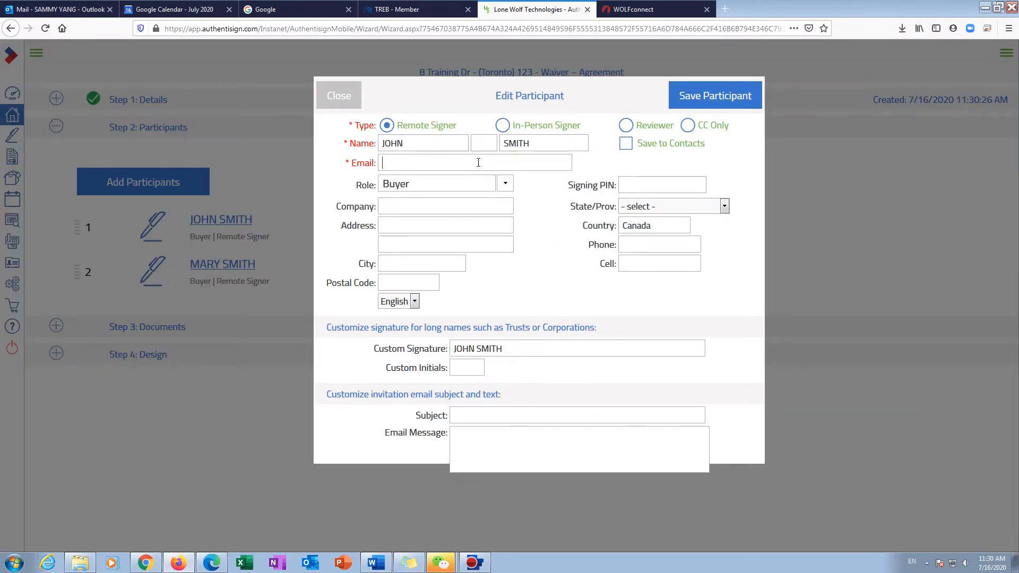
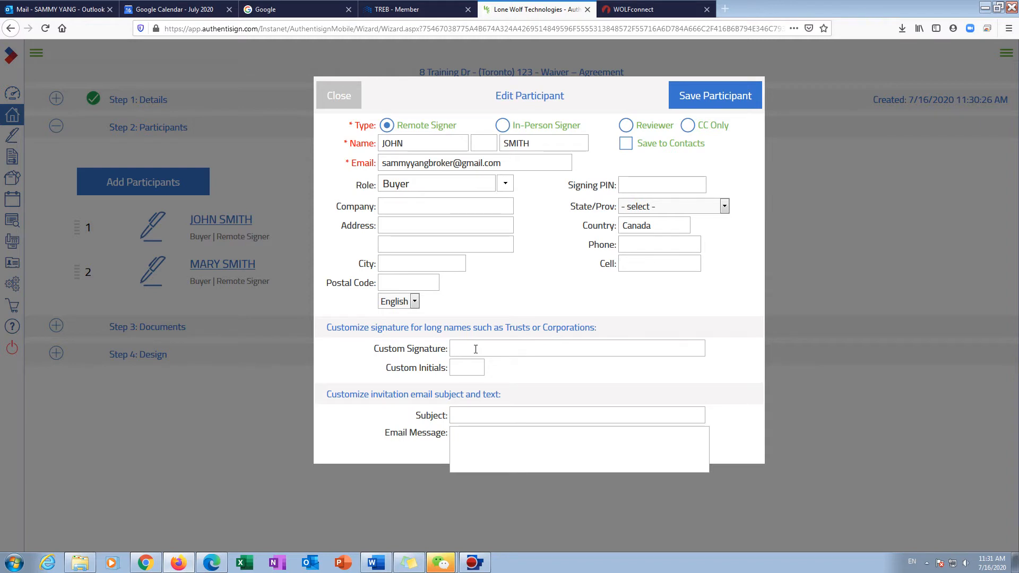
pyautogui.moveTo(474, 372)
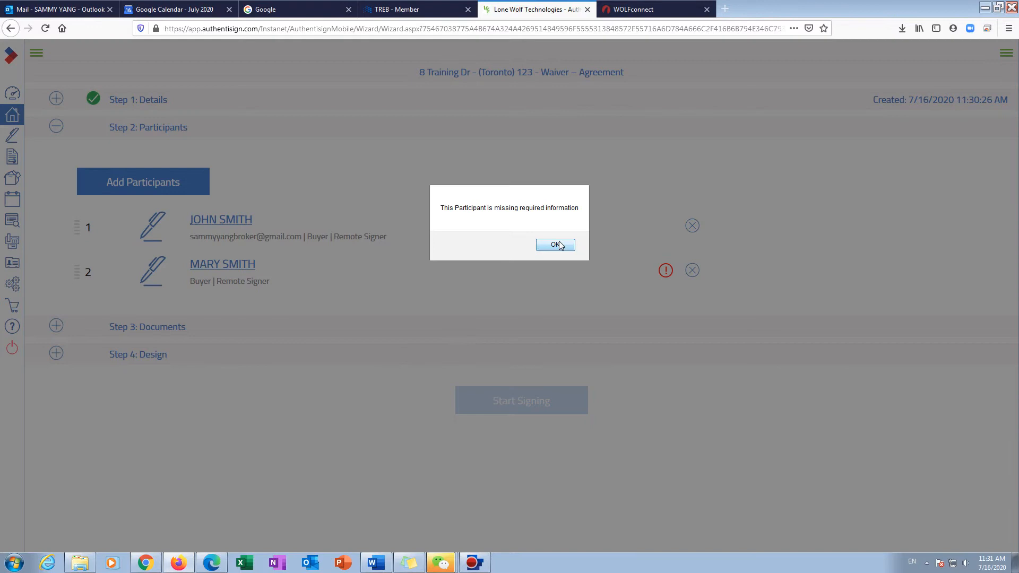
# Dismiss the warning, save the second buyer without custom signature and expand Step 3: Documents.
pyautogui.click(556, 244)
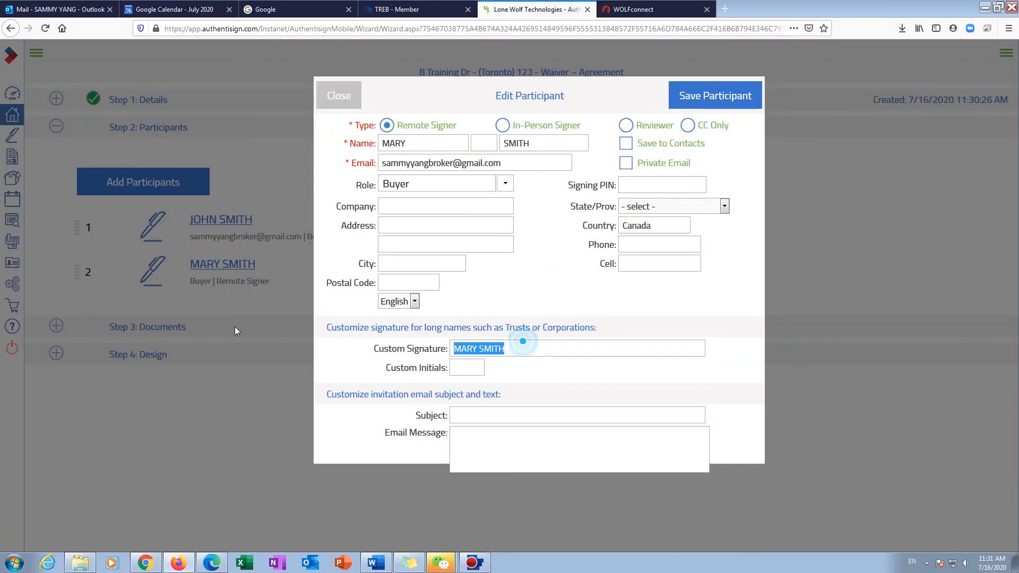
pyautogui.click(715, 94)
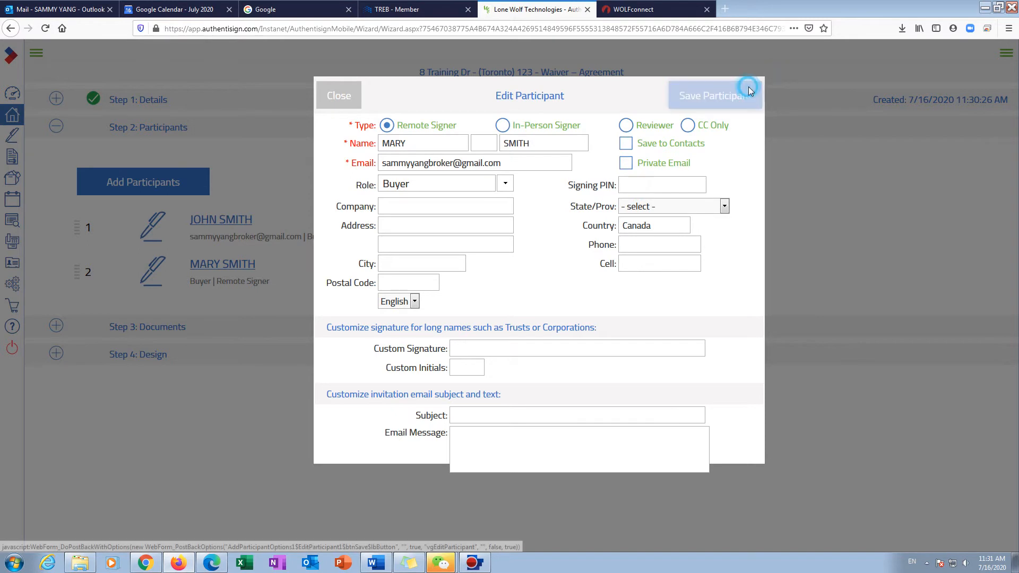
pyautogui.click(713, 96)
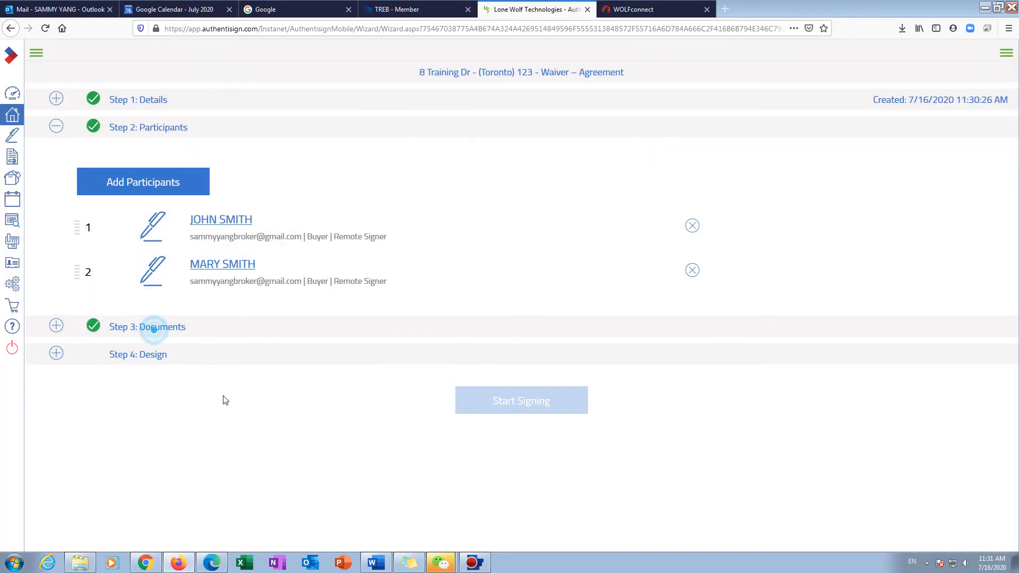
pyautogui.click(147, 326)
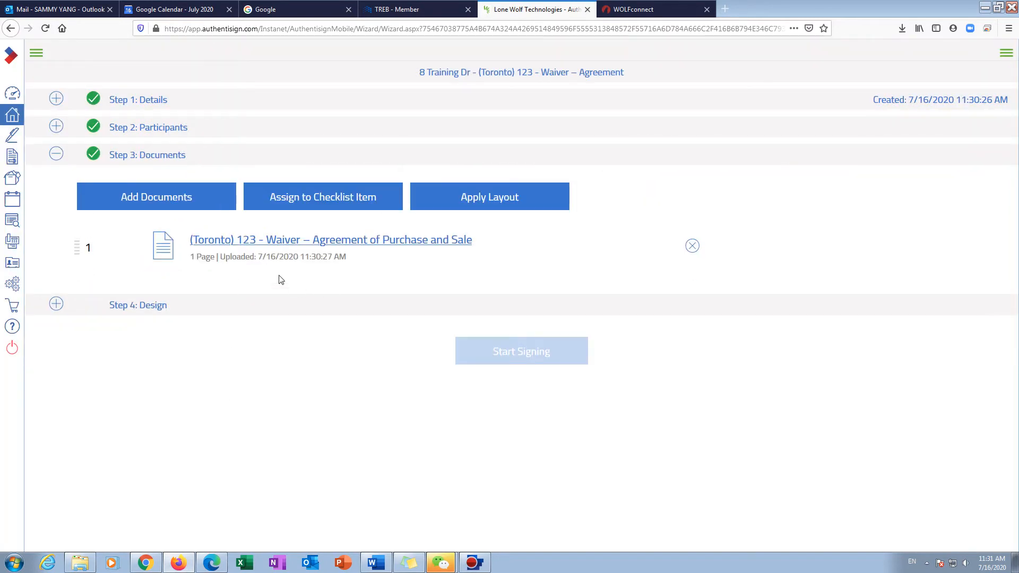
# Move to Step 4: Design to show the Form 123 waiver page for field placement.
pyautogui.click(520, 352)
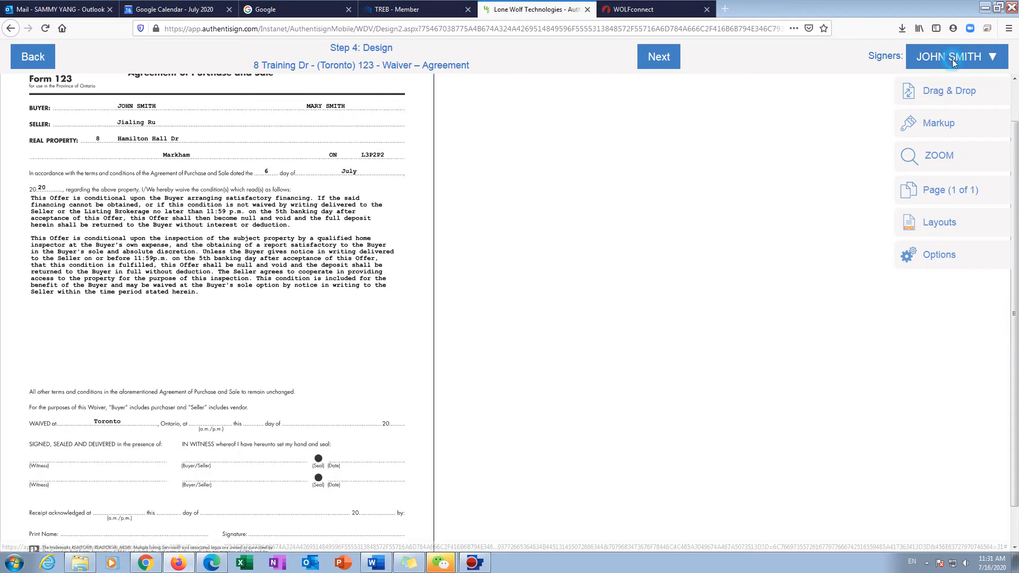
# Place John Smith's Sign Here field on the first Buyer/Seller line and add a date stamp.
pyautogui.click(956, 56)
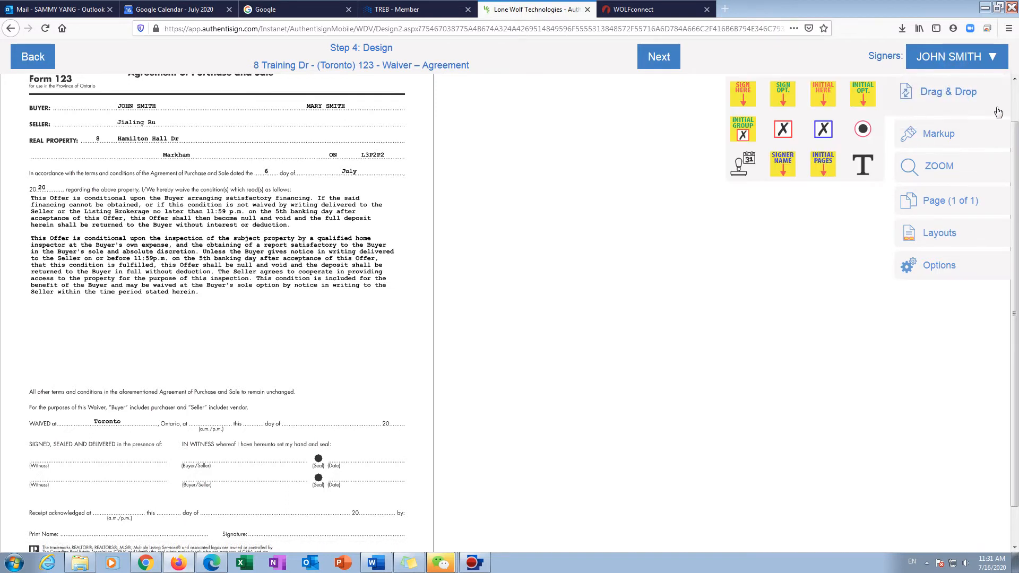
pyautogui.moveTo(743, 93); pyautogui.dragTo(362, 301)
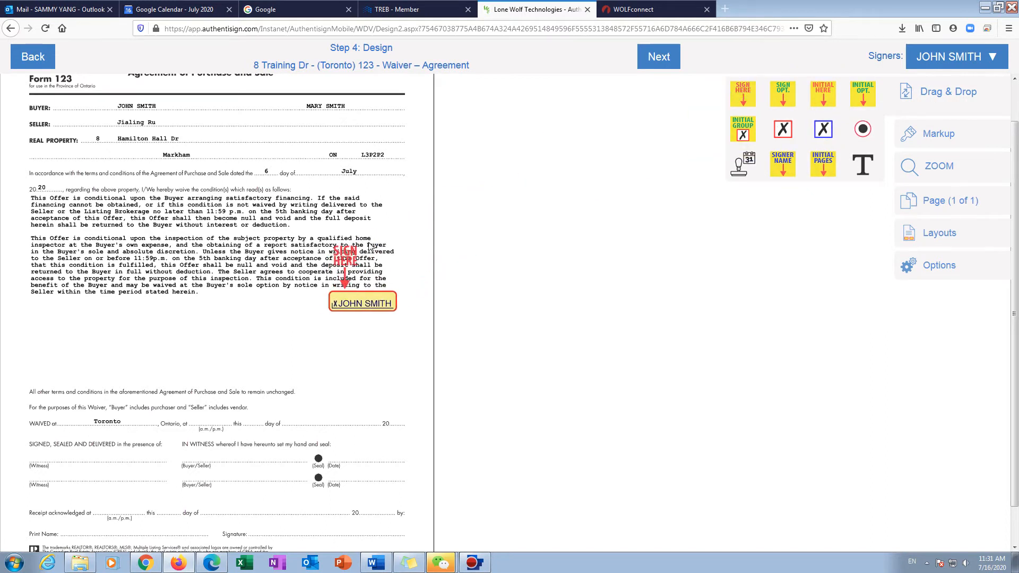
pyautogui.moveTo(362, 302); pyautogui.dragTo(476, 308)
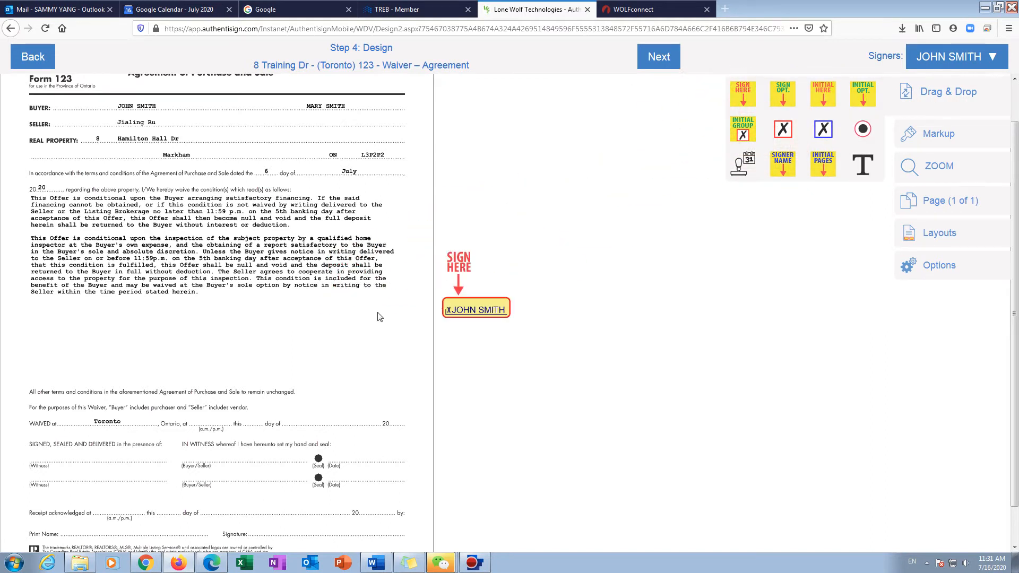
pyautogui.moveTo(476, 308); pyautogui.dragTo(220, 436)
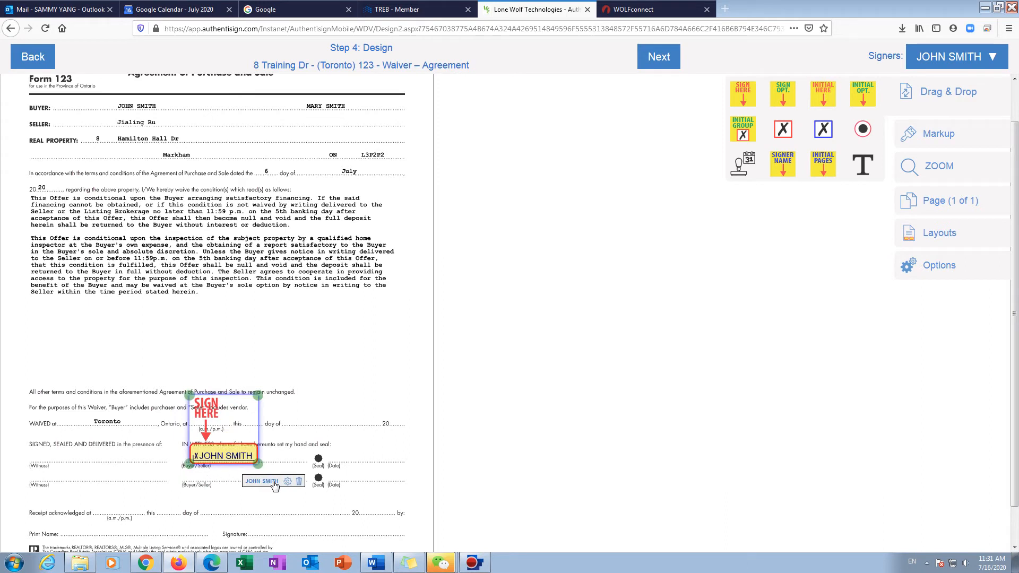
pyautogui.click(287, 481)
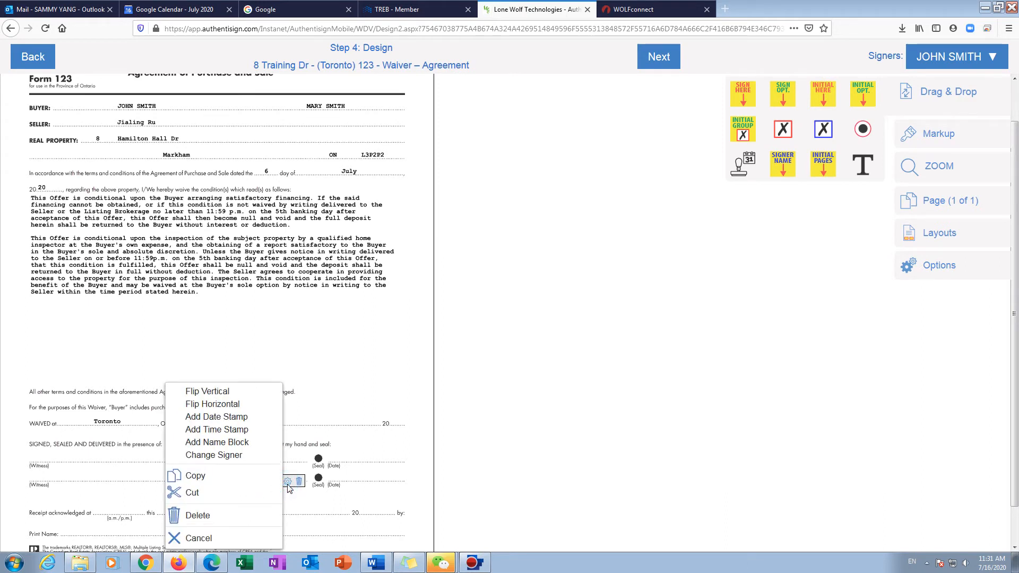
pyautogui.moveTo(221, 442)
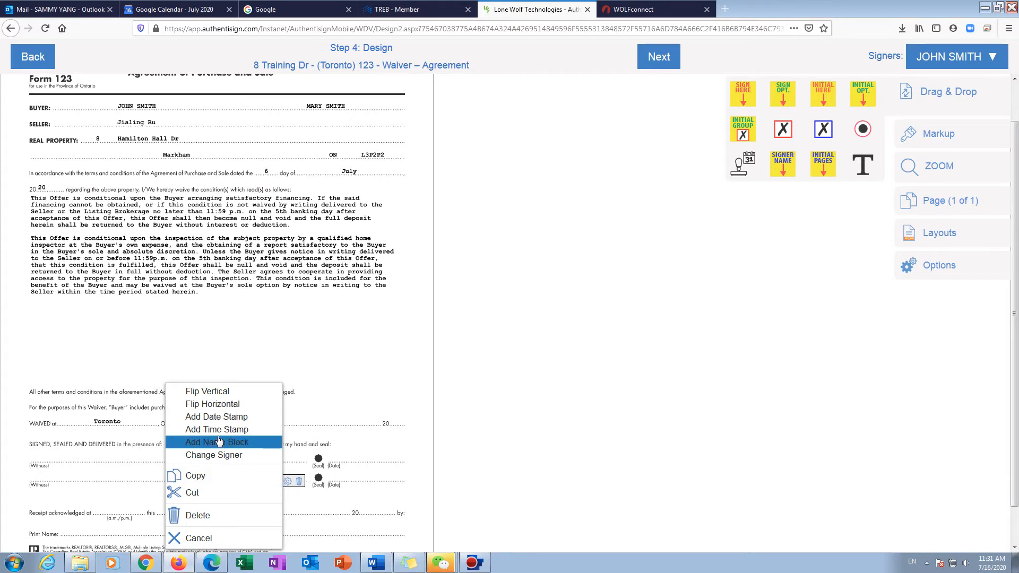
pyautogui.moveTo(217, 429)
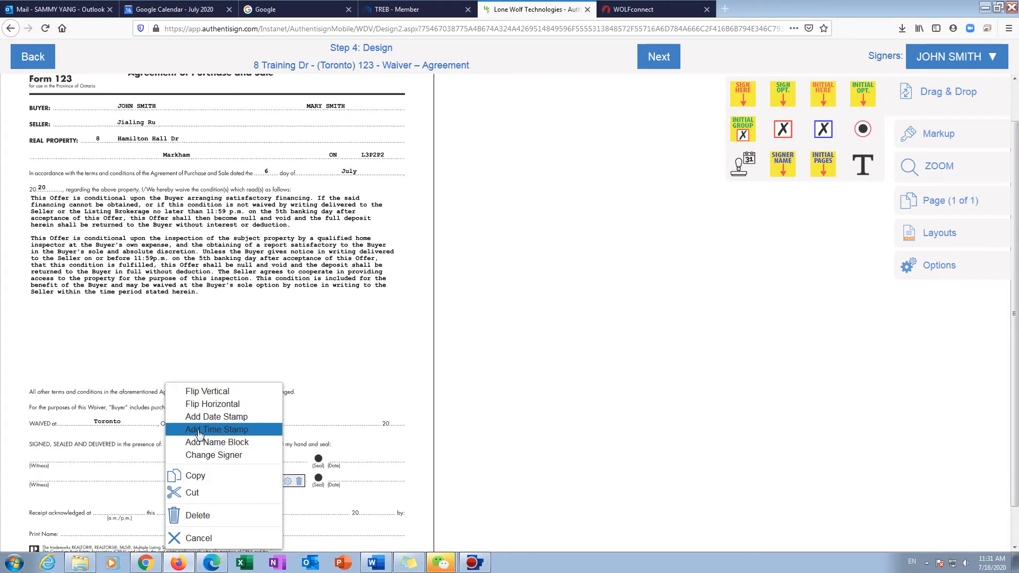
pyautogui.click(218, 429)
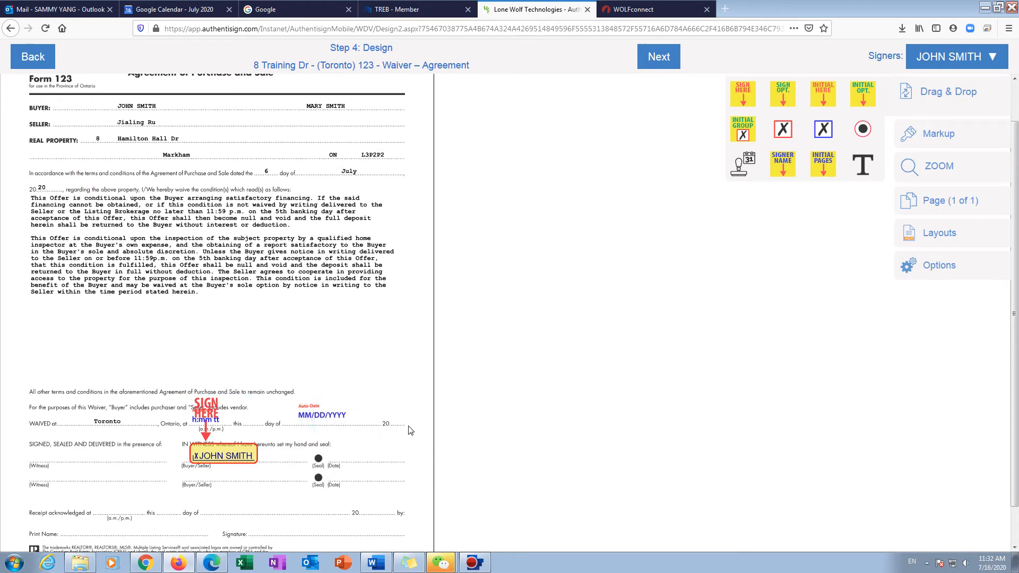
# Attach a second auto-date to John Smith's signature field beside the buyer's date line.
pyautogui.click(221, 453)
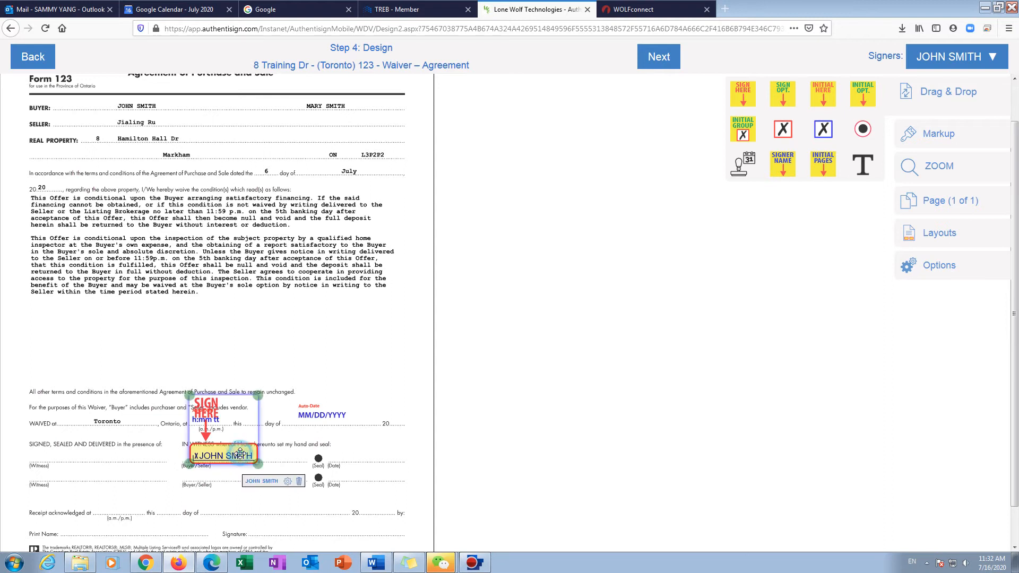
pyautogui.rightClick(223, 454)
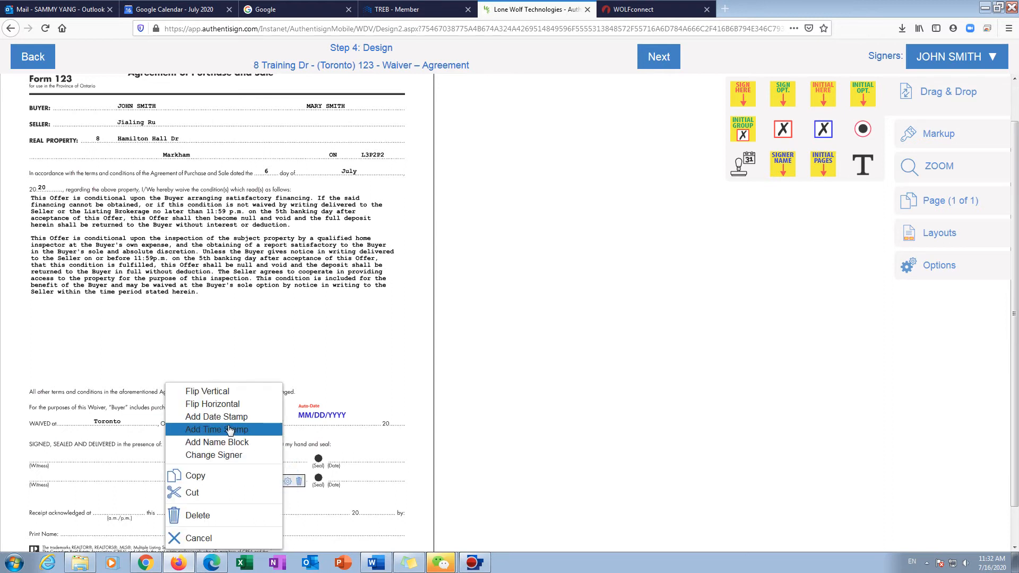
pyautogui.click(215, 429)
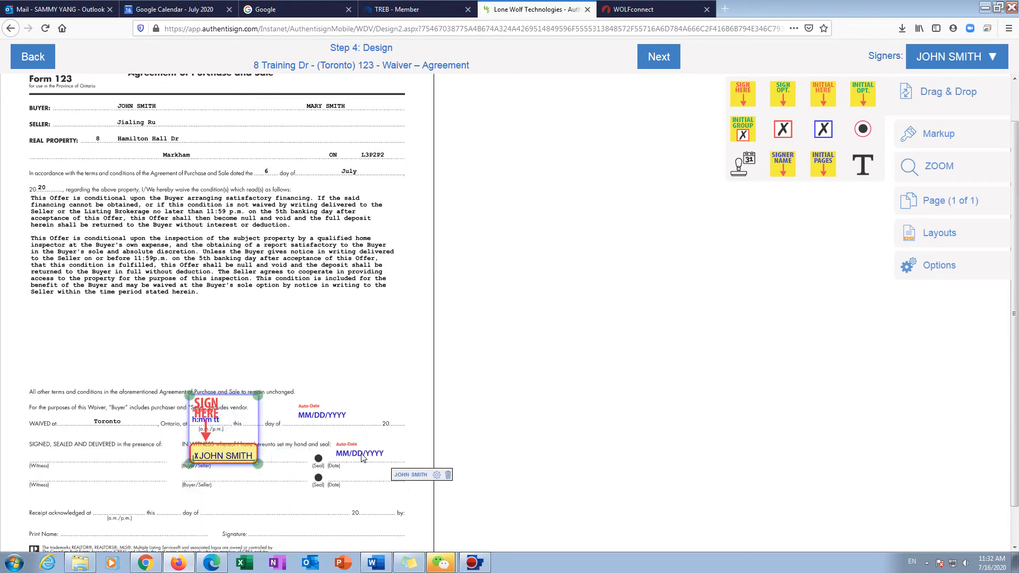
pyautogui.click(956, 56)
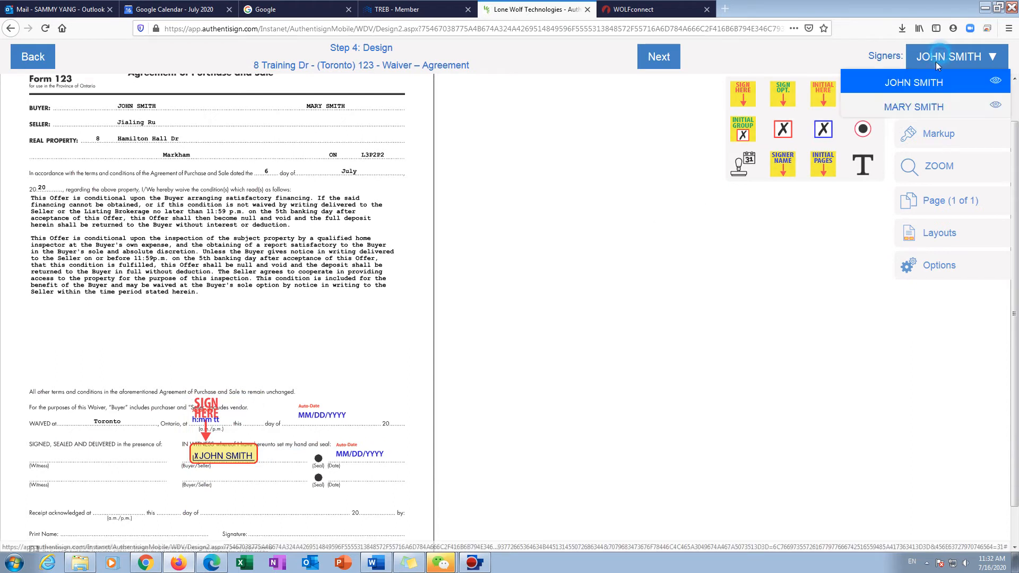
# Place MARY SMITH's Sign Here field with auto-date on the second Buyer line and continue with Next.
pyautogui.click(913, 106)
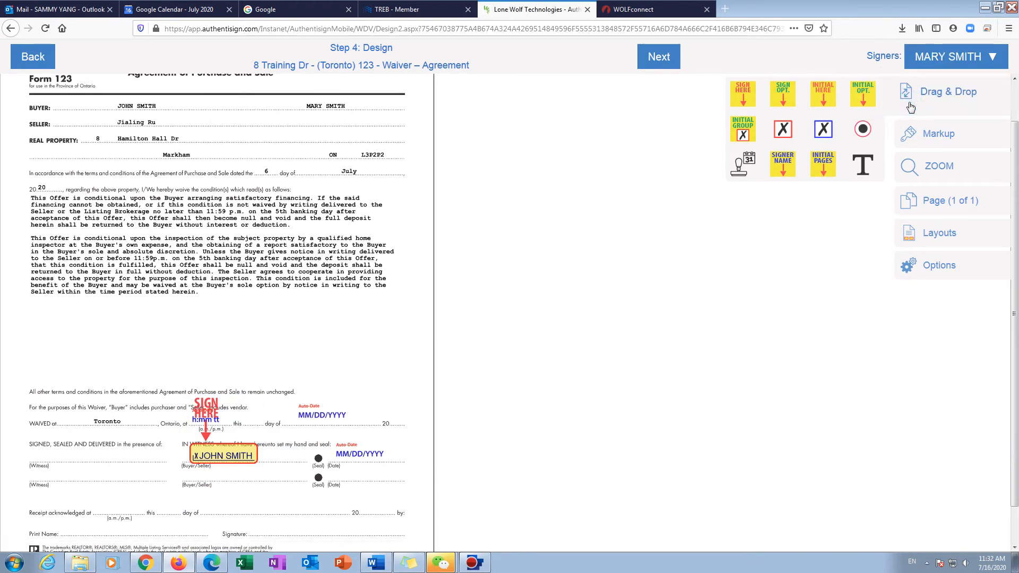
pyautogui.moveTo(742, 94); pyautogui.dragTo(242, 456)
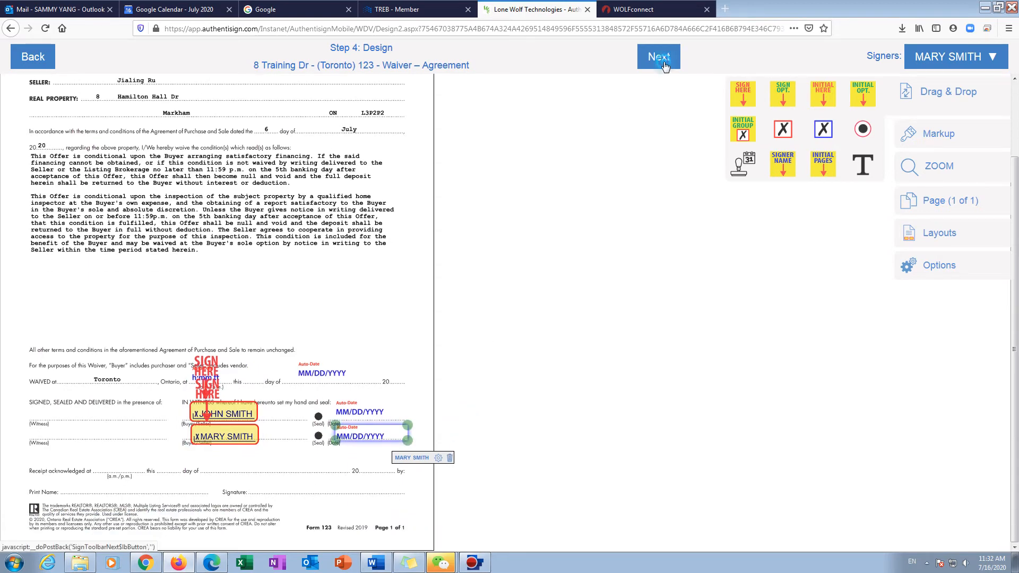
pyautogui.click(659, 56)
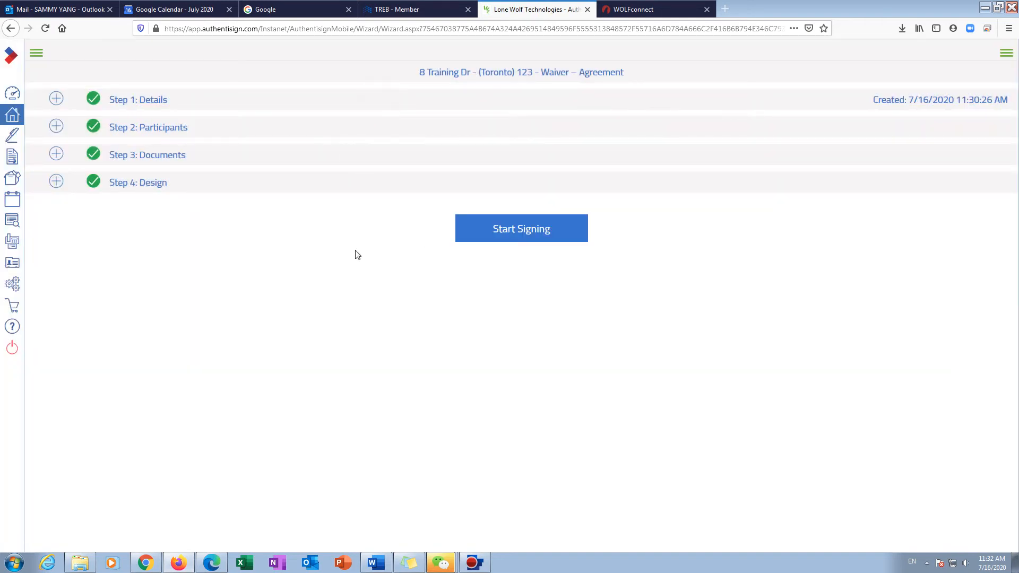
pyautogui.moveTo(212, 214)
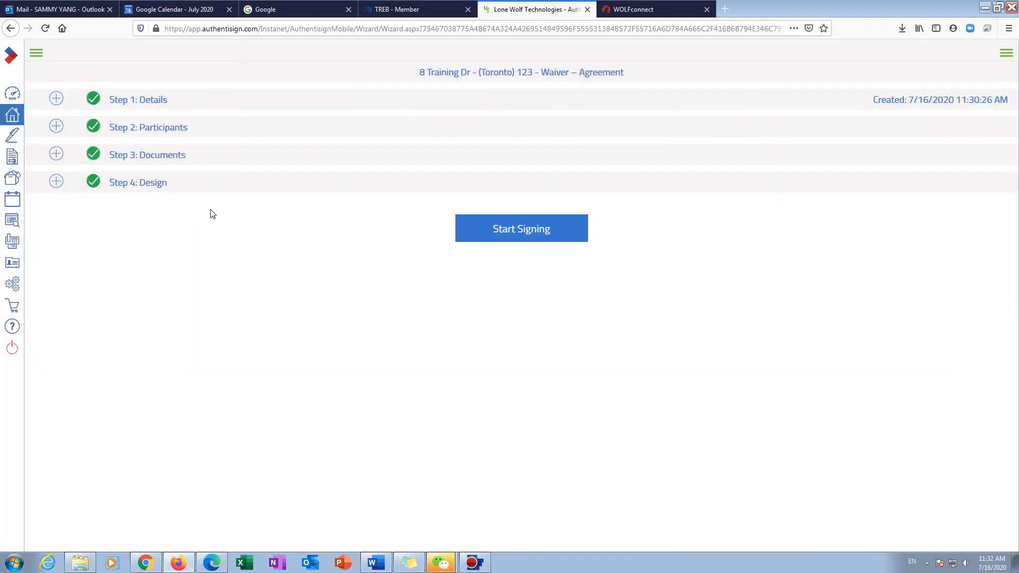
pyautogui.moveTo(202, 277)
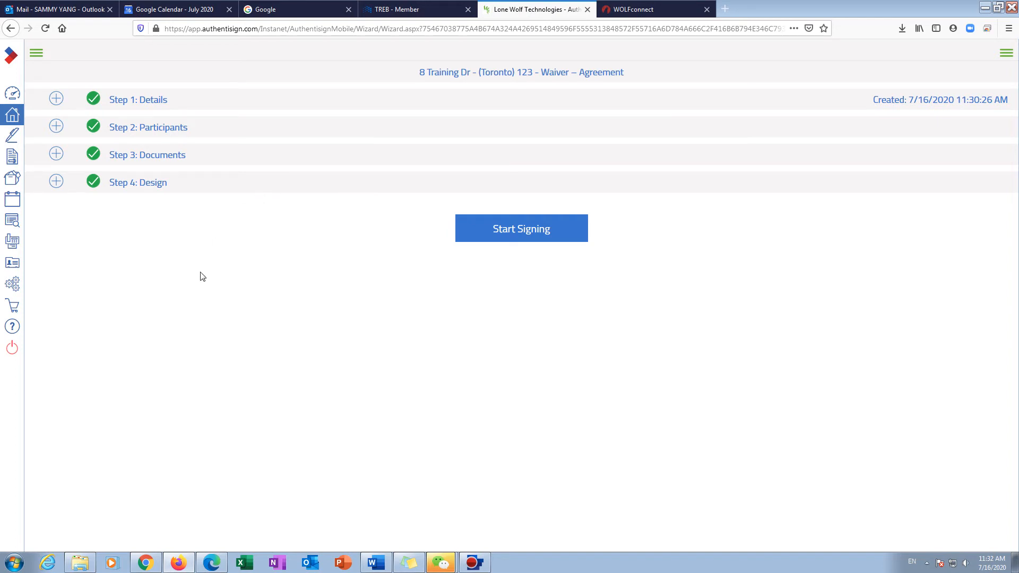
pyautogui.moveTo(174, 291)
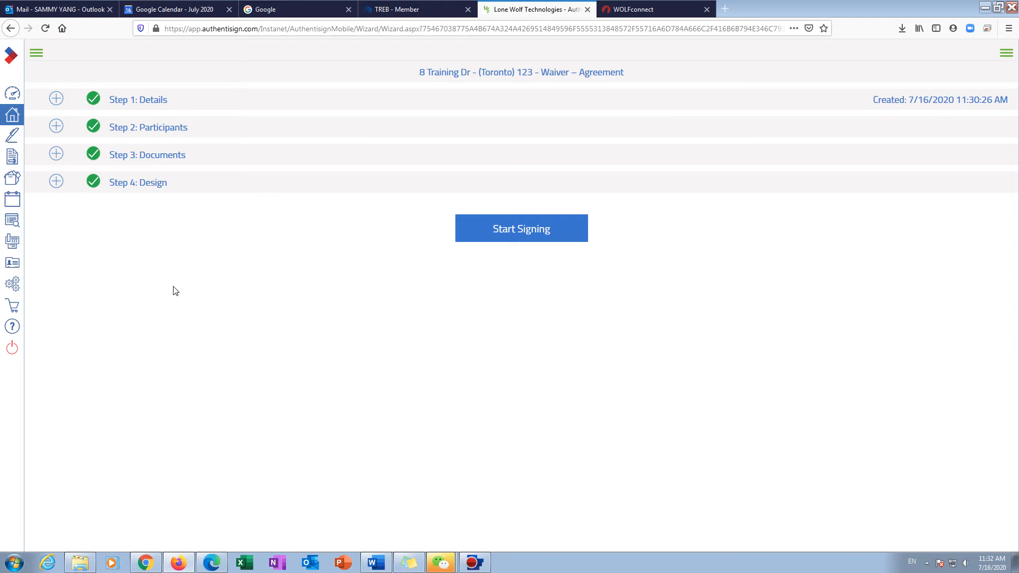
pyautogui.moveTo(166, 134)
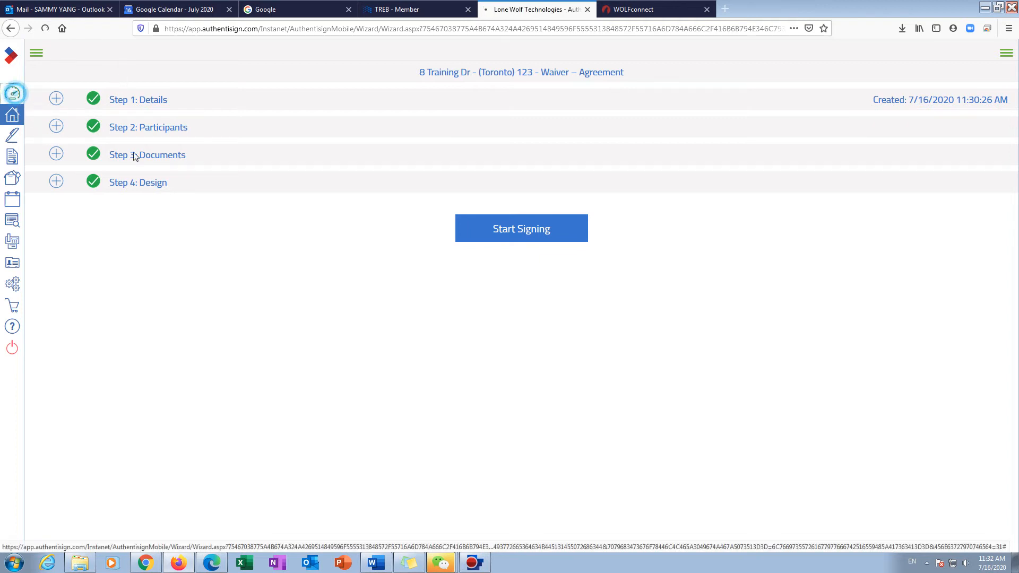
# Return from the completed wizard summary to the 8 Training Dr transaction.
pyautogui.click(521, 229)
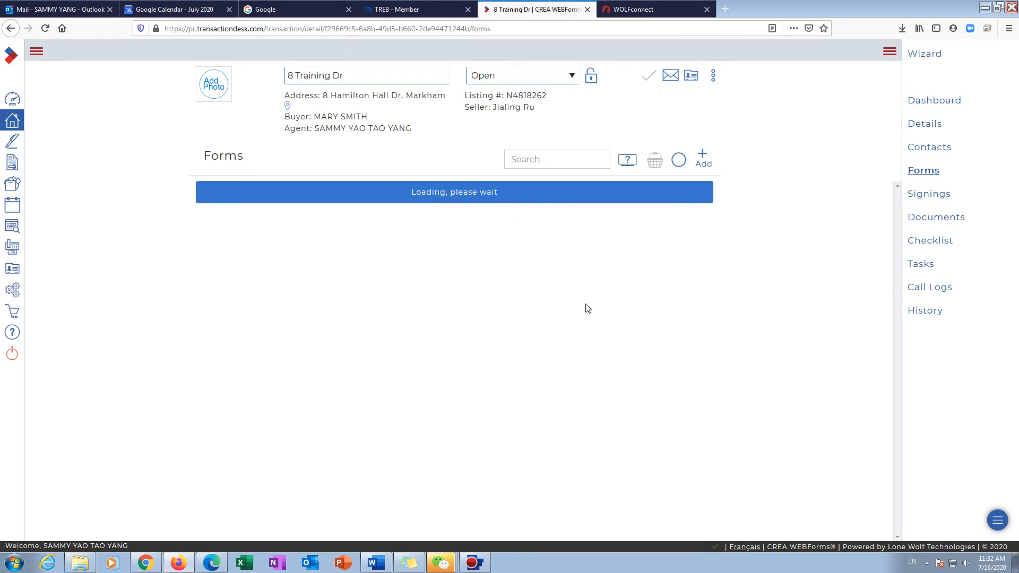
# Add a form, search 124 and tick the (Toronto) 124 Notice of Fulfilment of Condition(s).
pyautogui.click(701, 159)
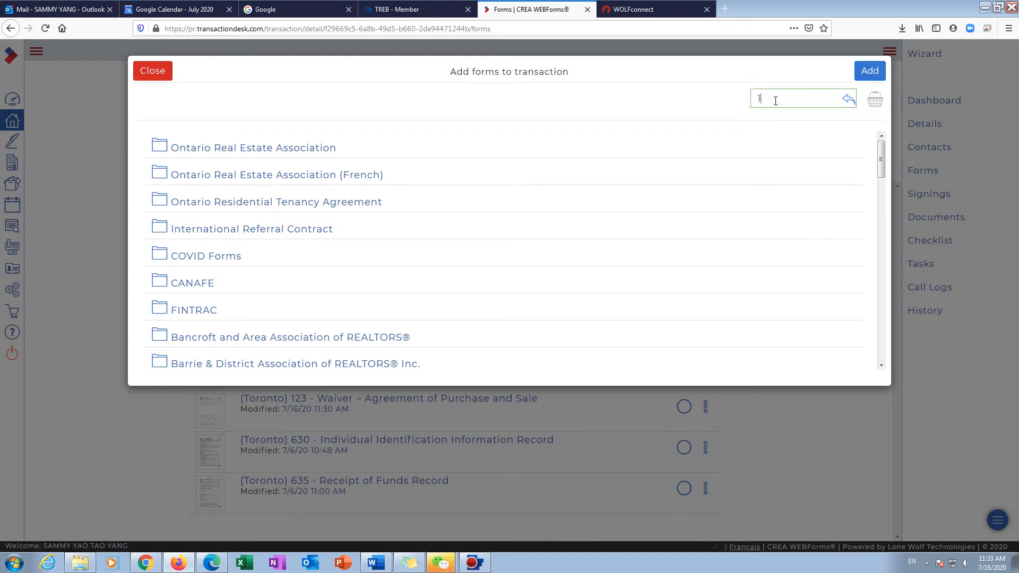
pyautogui.write('24')
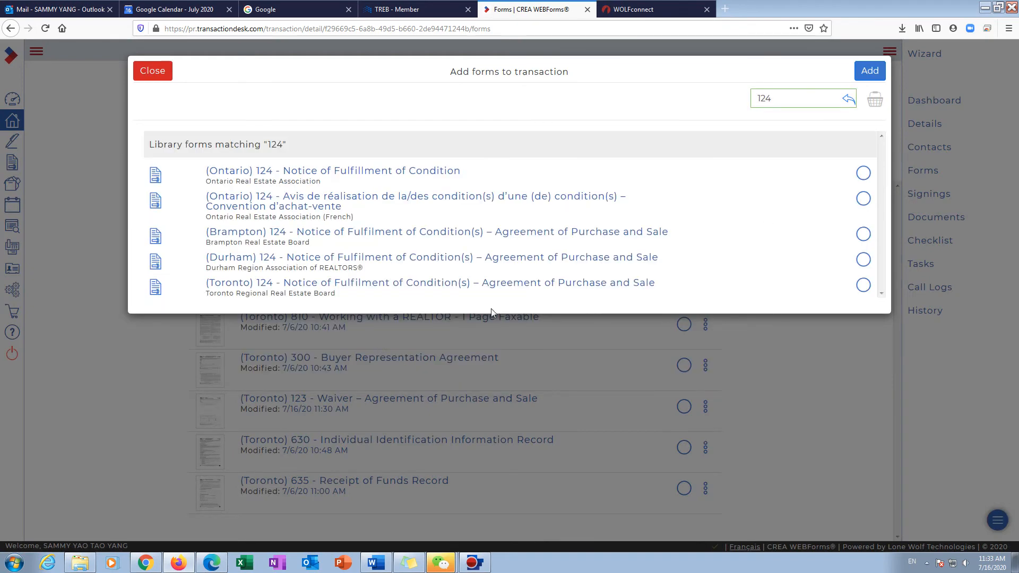
pyautogui.click(863, 286)
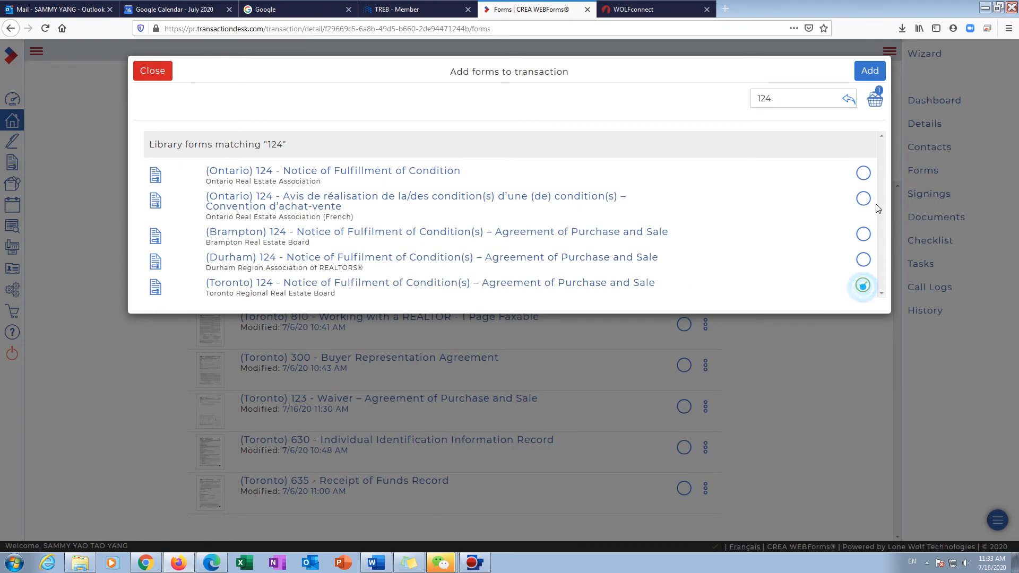
pyautogui.click(869, 70)
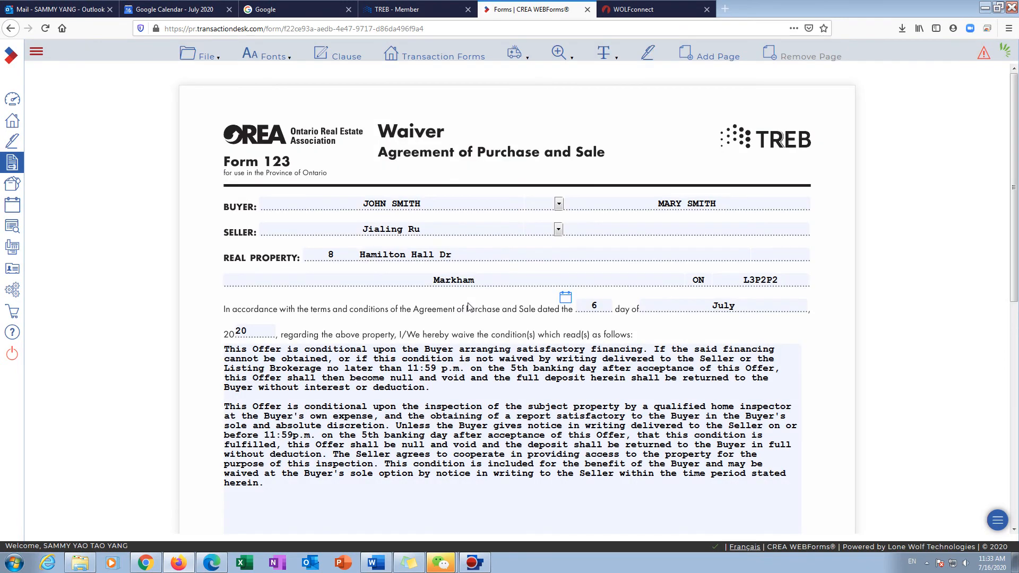
pyautogui.click(209, 297)
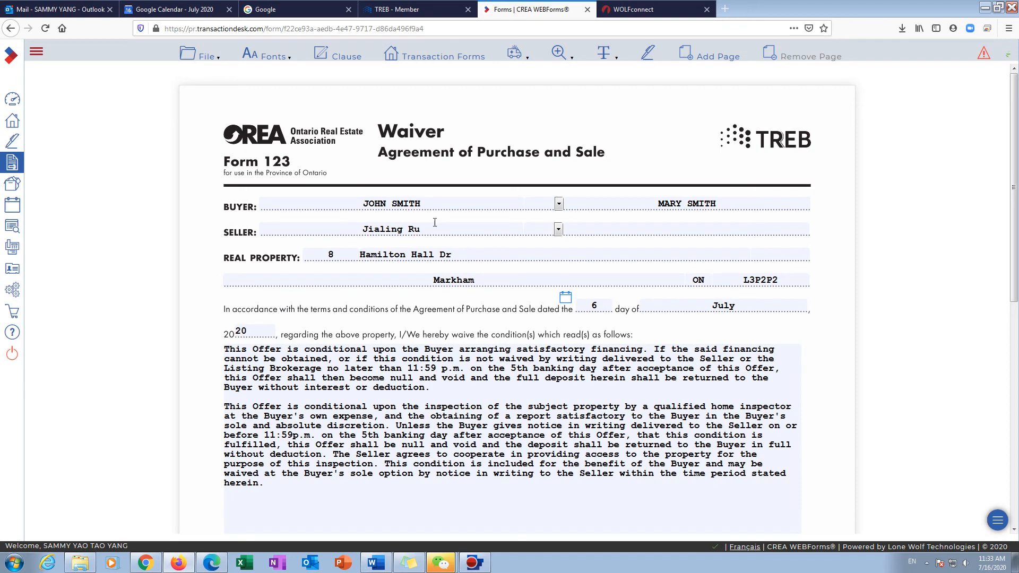
pyautogui.moveTo(401, 169)
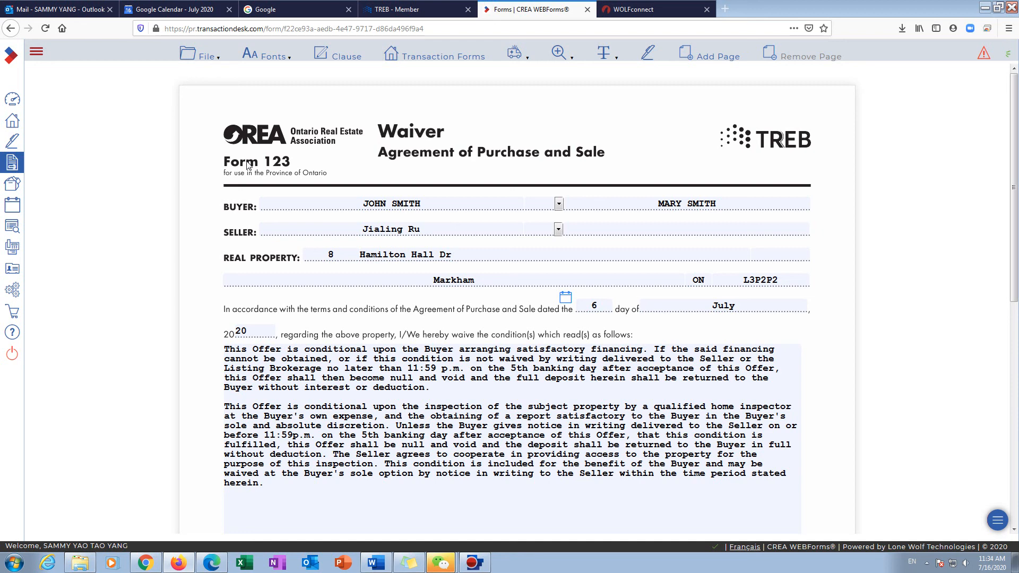
pyautogui.moveTo(272, 167)
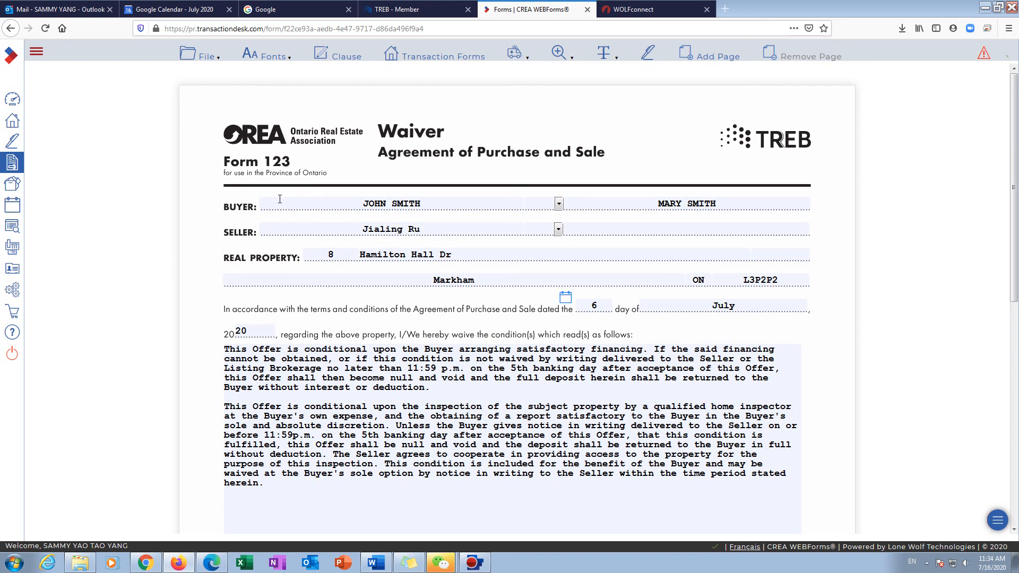
pyautogui.moveTo(241, 232)
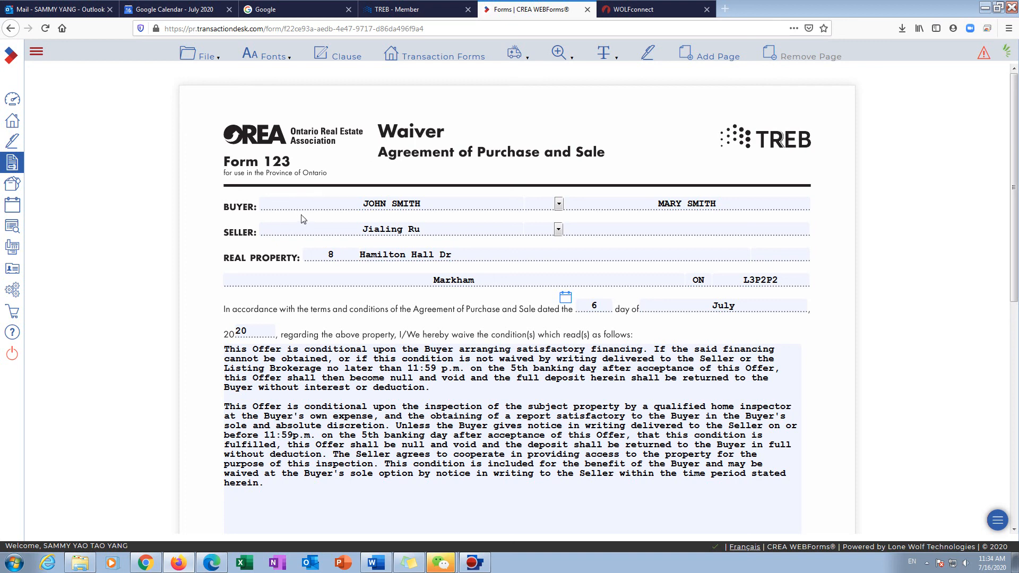
pyautogui.moveTo(291, 224)
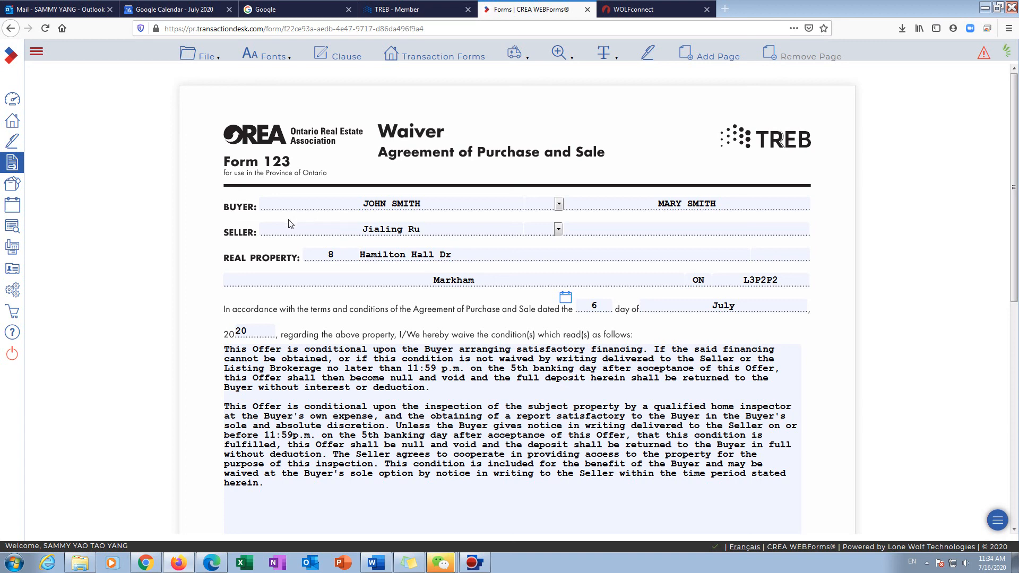
pyautogui.moveTo(270, 225)
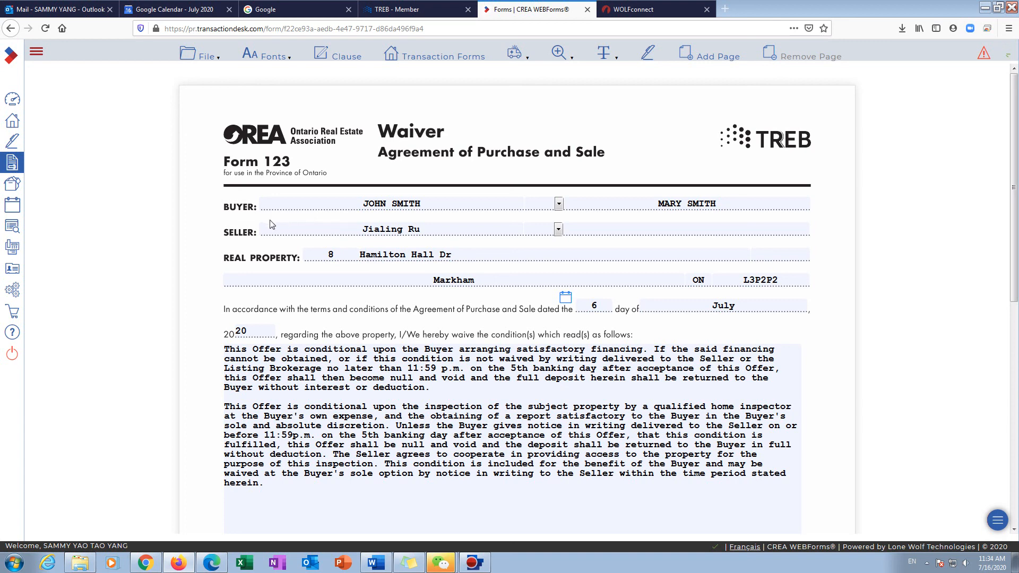
pyautogui.moveTo(189, 309)
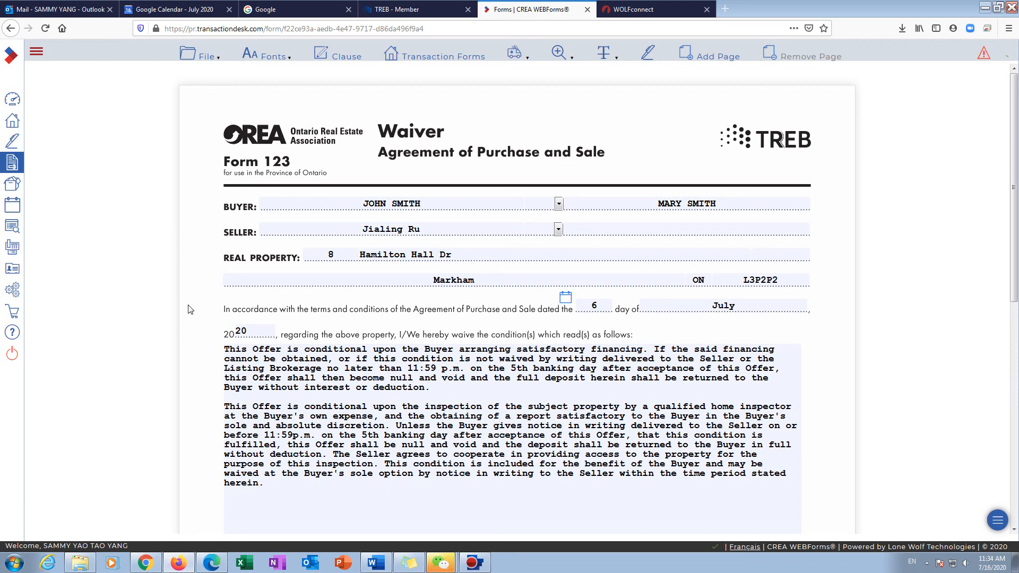